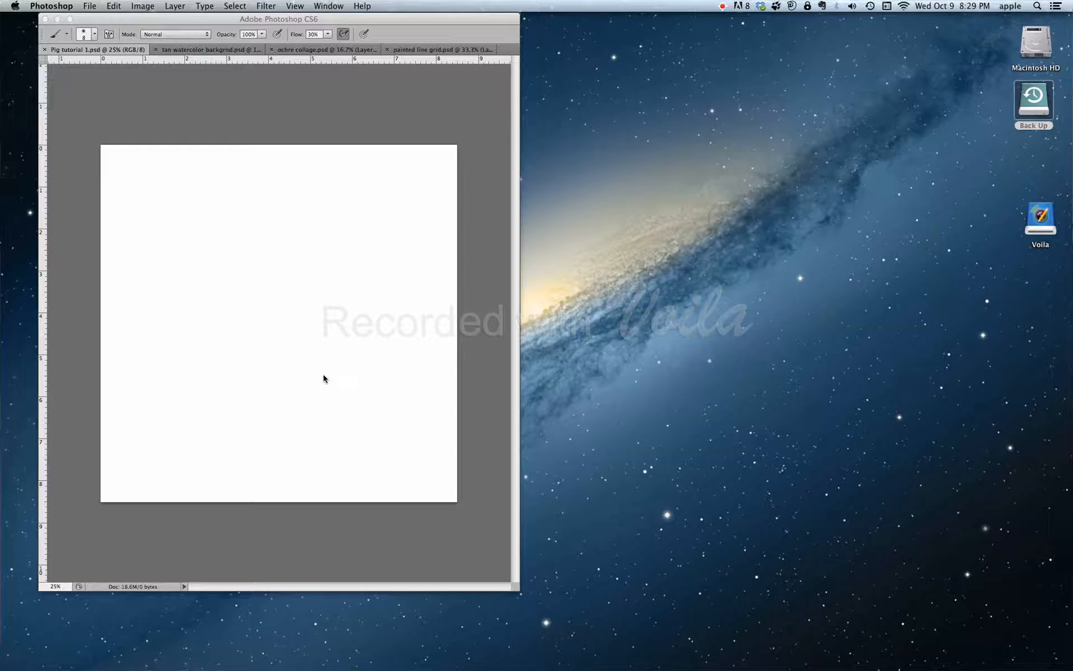
mouse_move(338, 365)
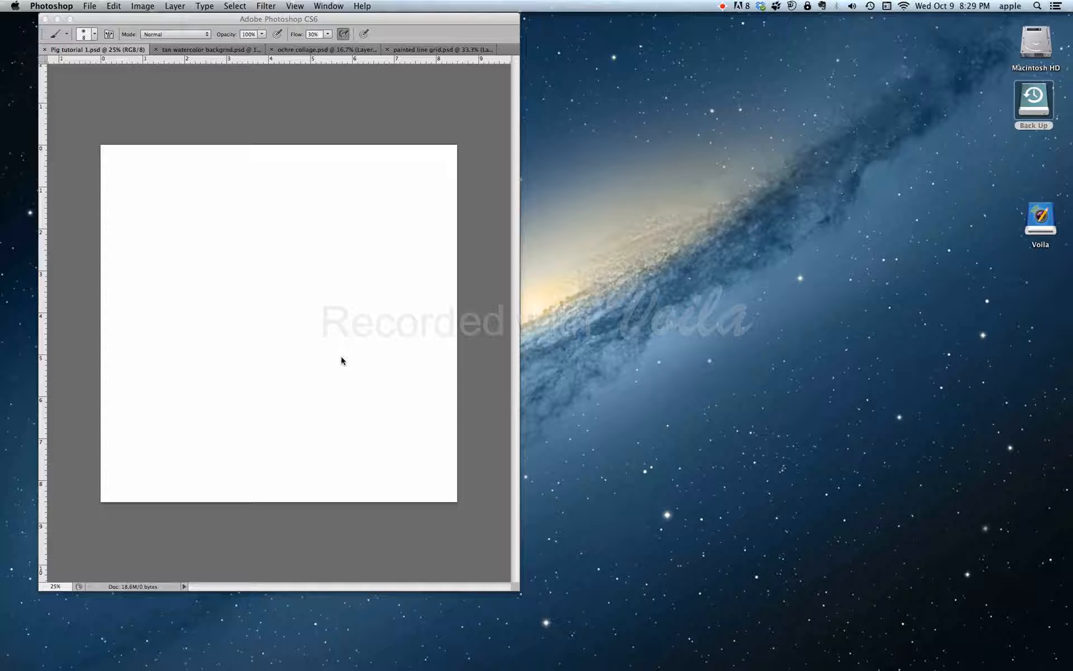
mouse_move(365, 139)
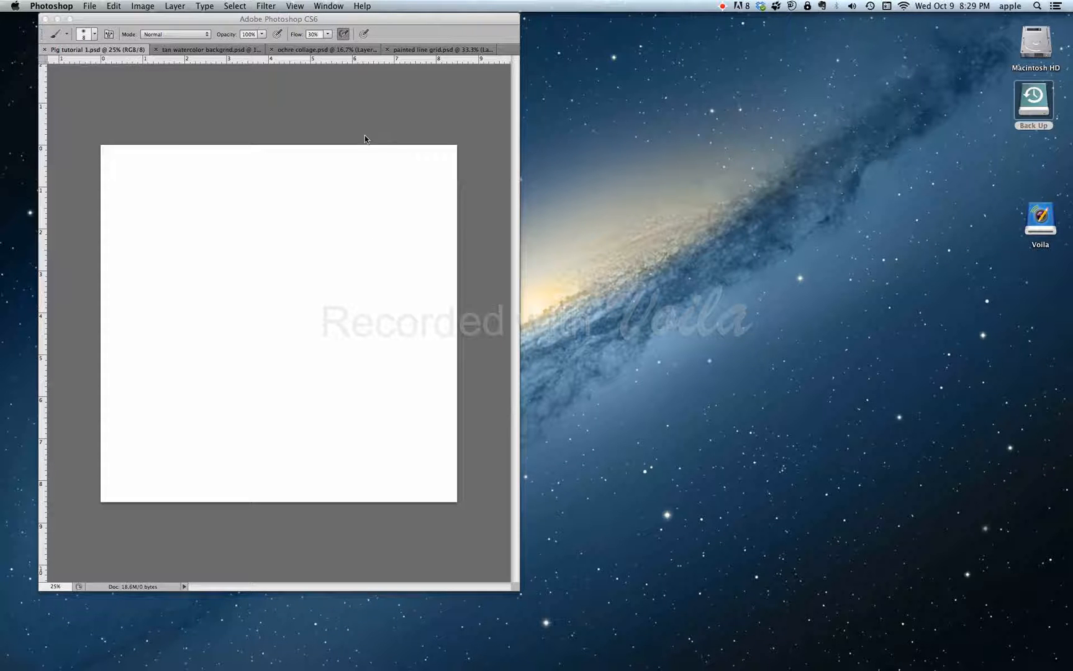
mouse_move(438, 154)
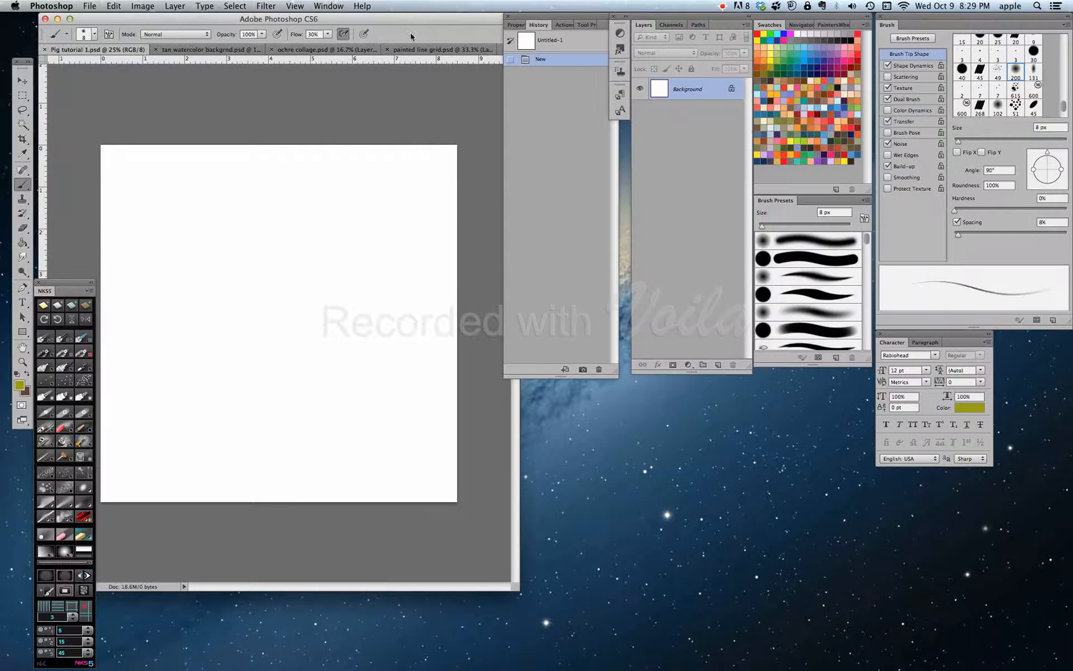
Step: Drag the tan watercolor texture into Pig tutorial and scale it to about 87% to cover the canvas
click(322, 49)
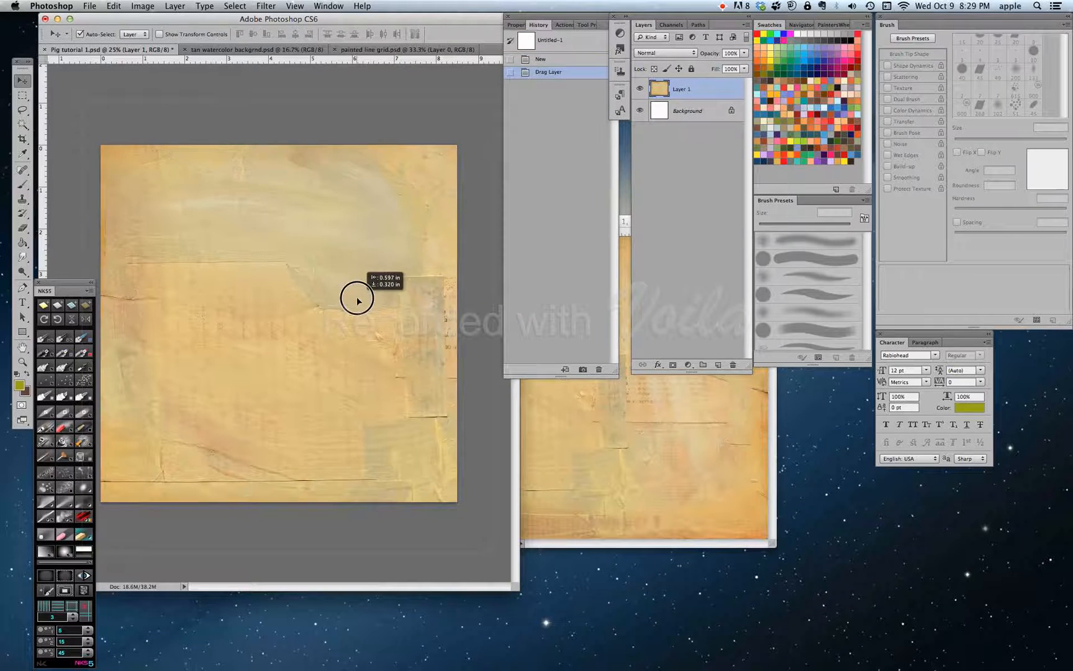
drag(356, 300, 358, 324)
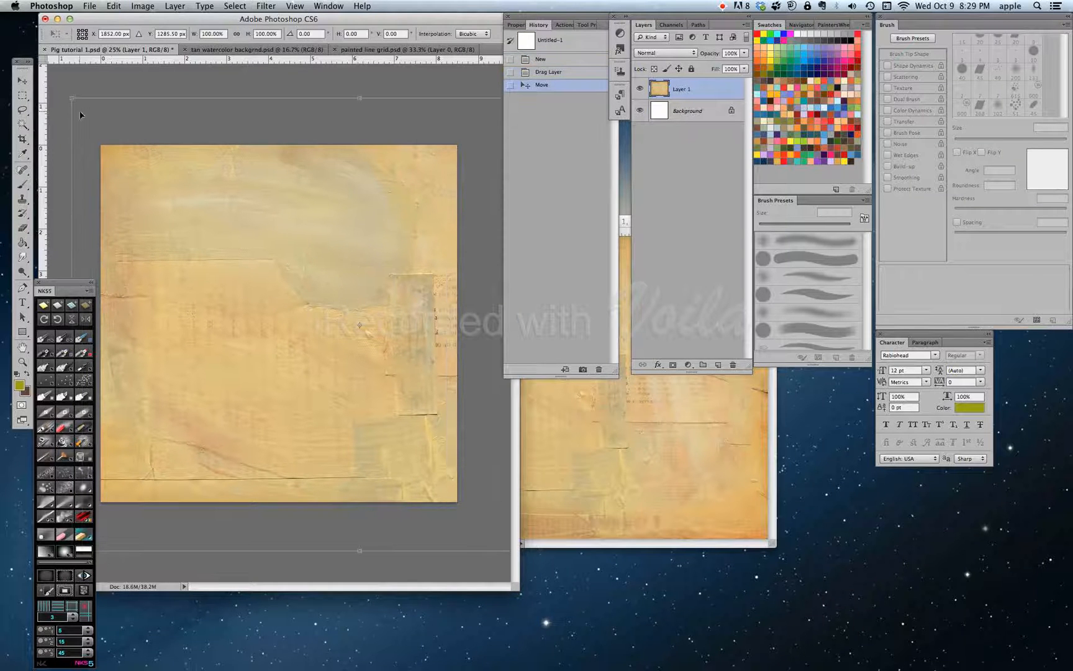
drag(74, 98, 105, 129)
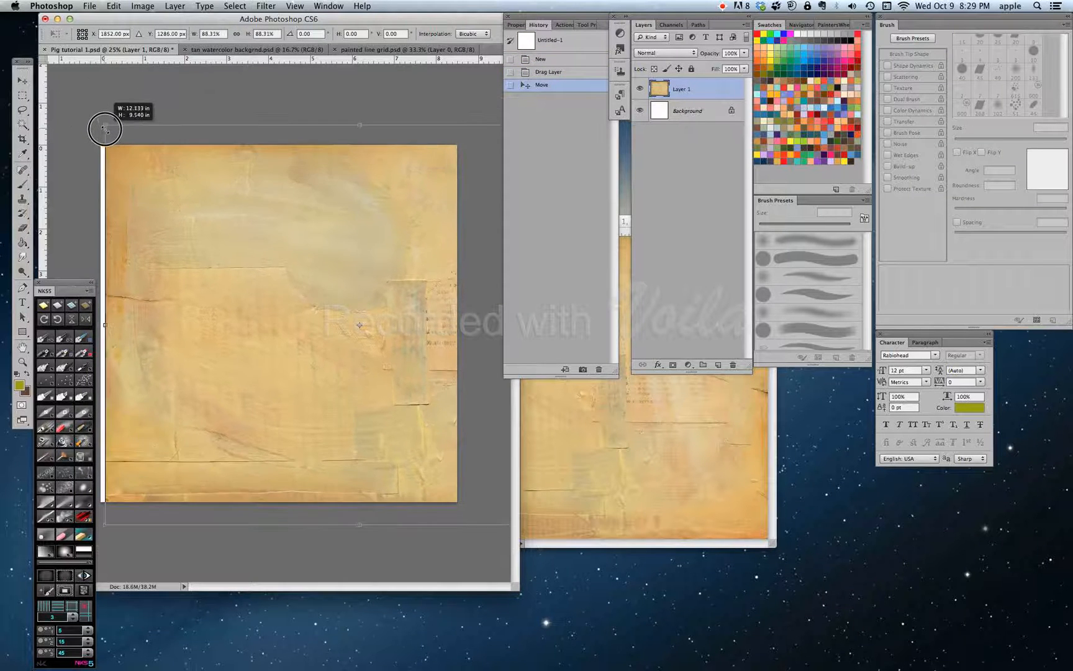
drag(102, 129, 220, 281)
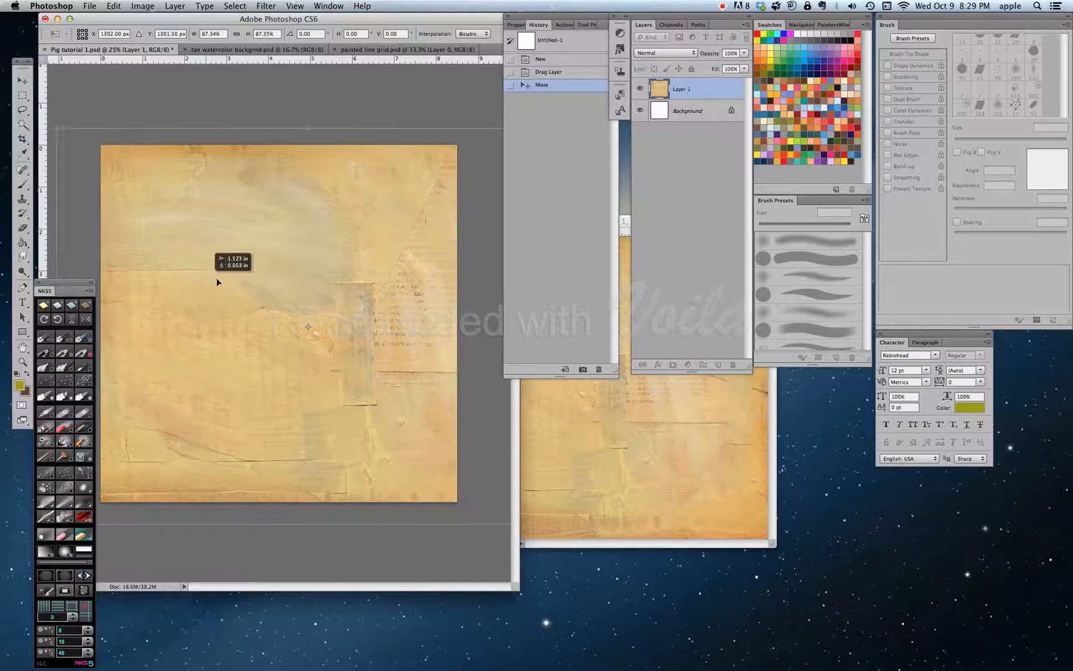
drag(219, 281, 290, 294)
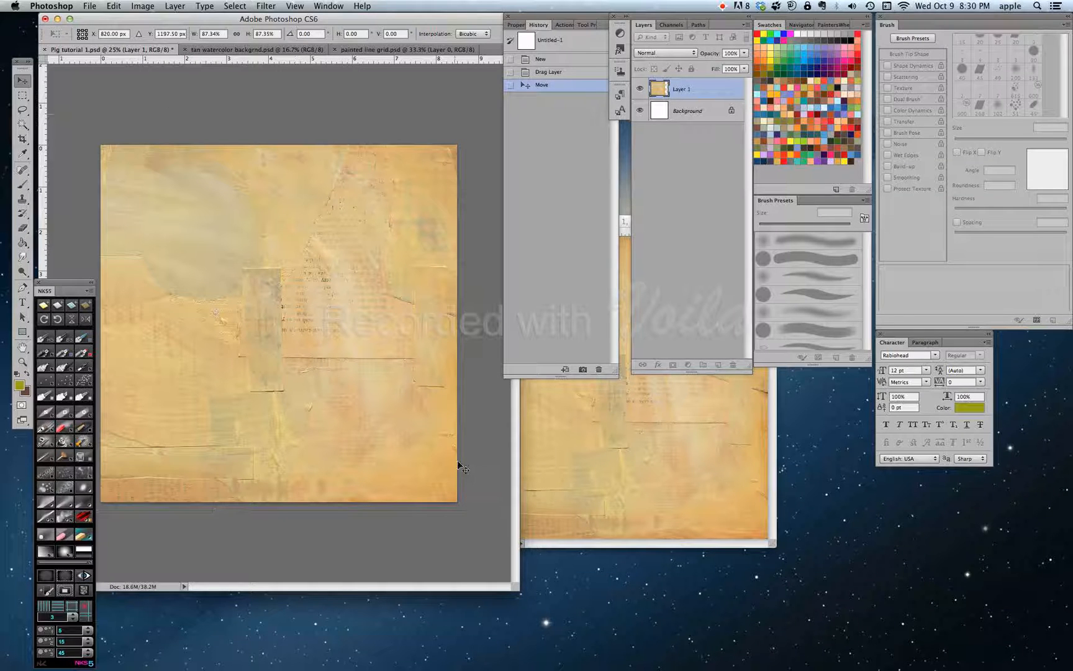
Step: Commit the transform and colorize the texture pale blue: Hue 205, Saturation 51, Lightness +17
click(142, 6)
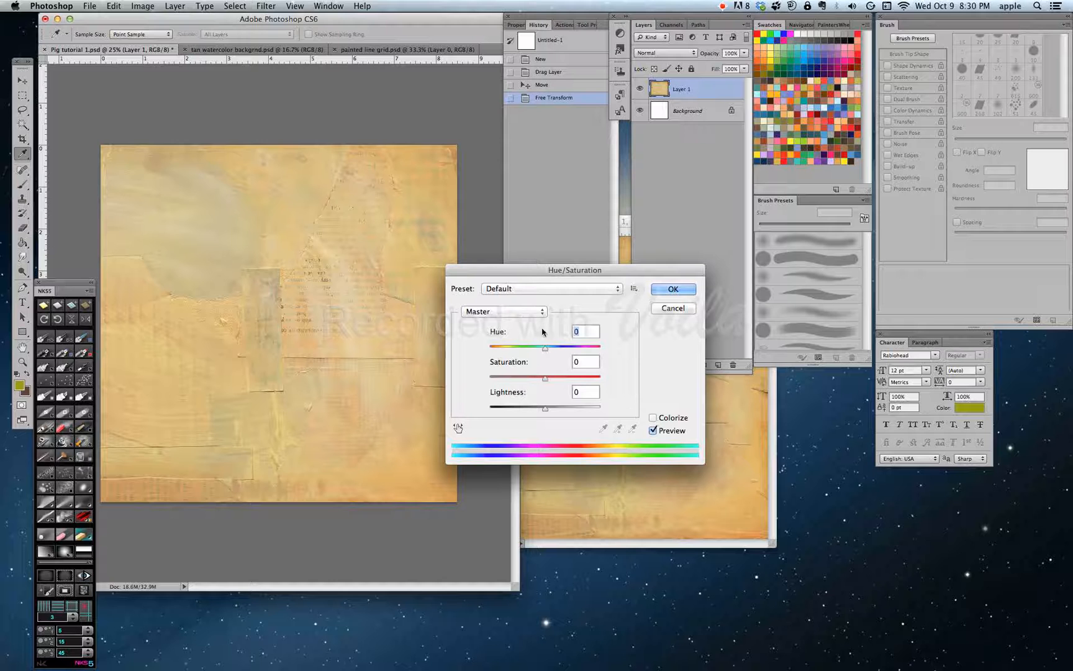
drag(546, 347, 559, 347)
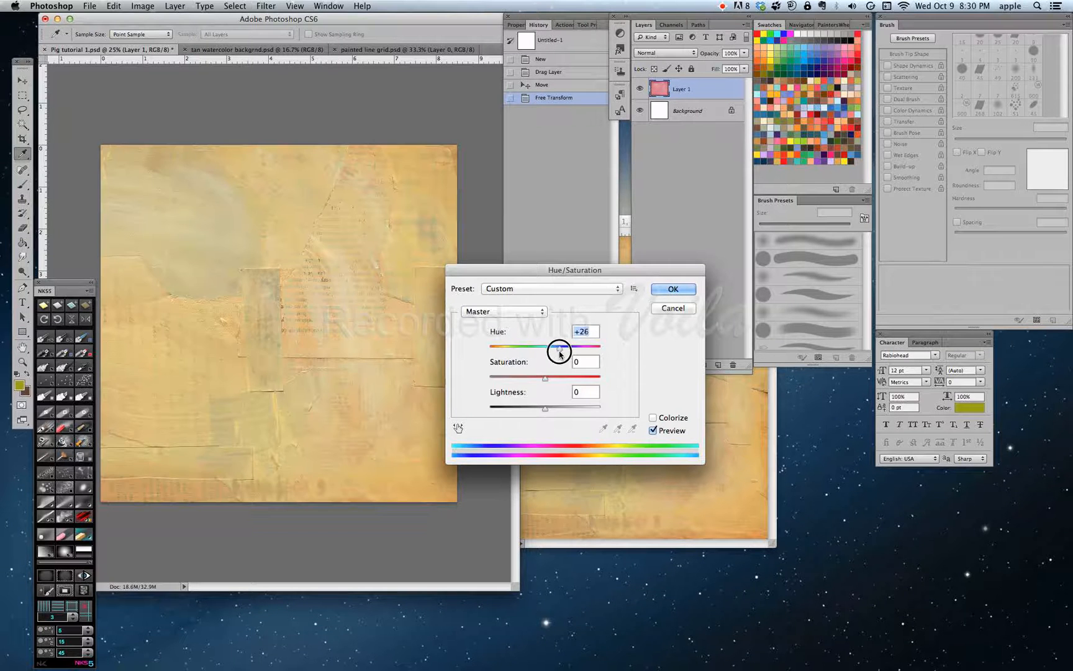
drag(559, 348, 593, 348)
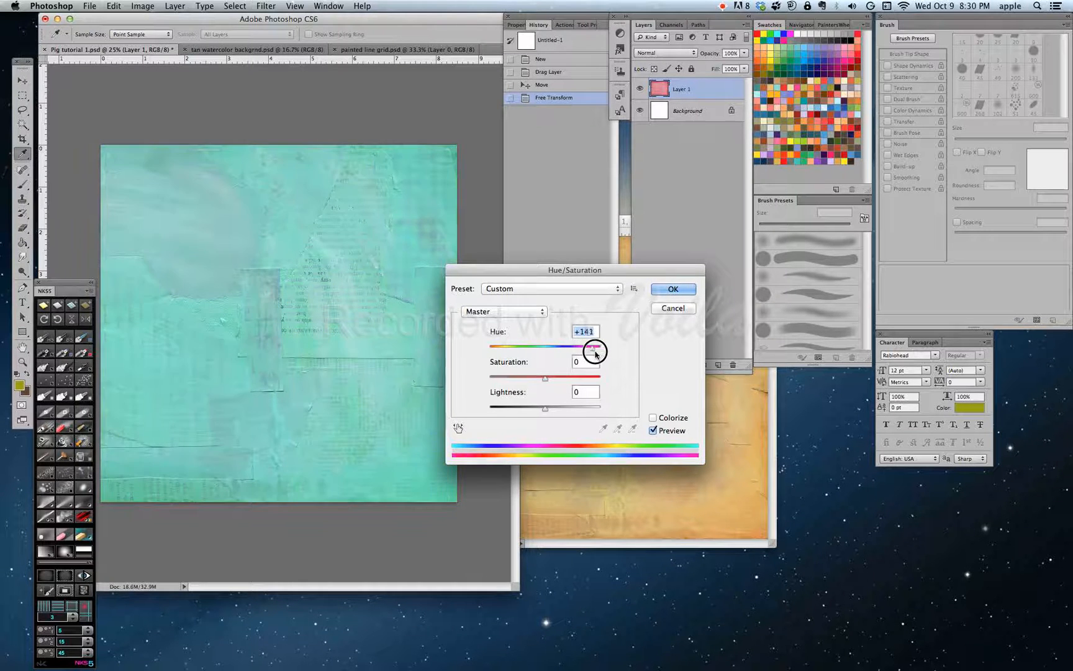
drag(596, 351, 590, 353)
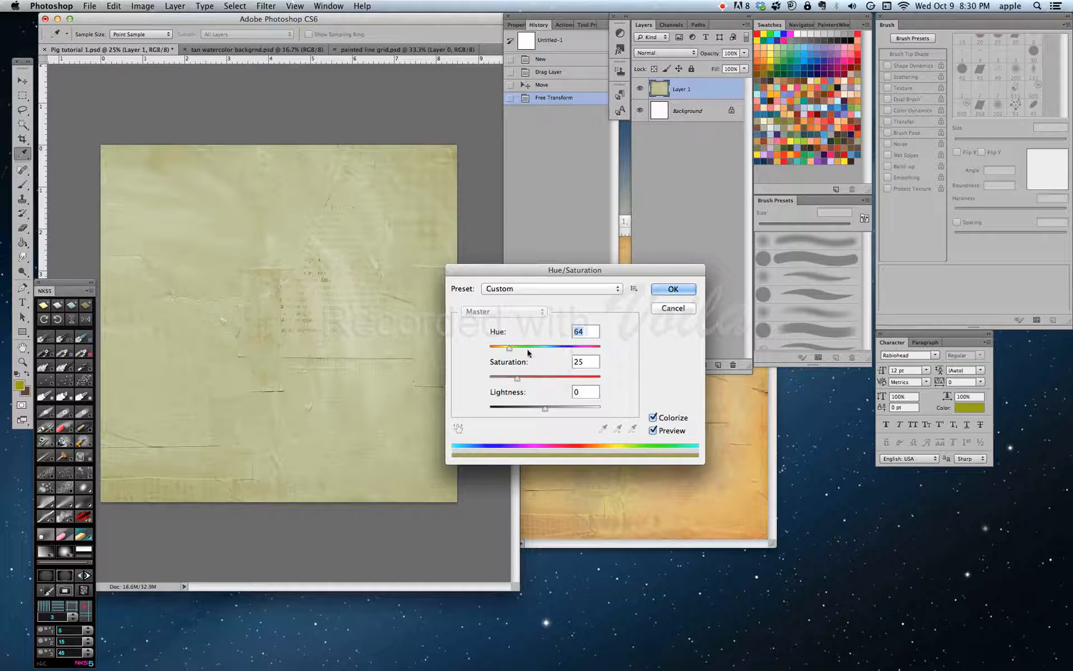
drag(509, 347, 575, 347)
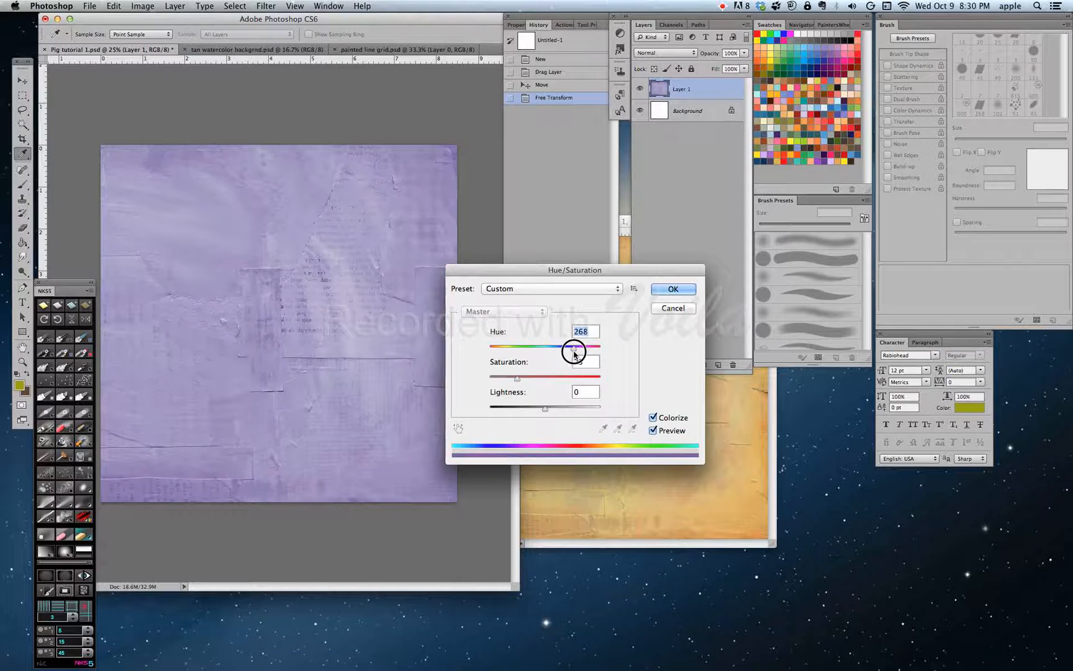
drag(574, 351, 596, 351)
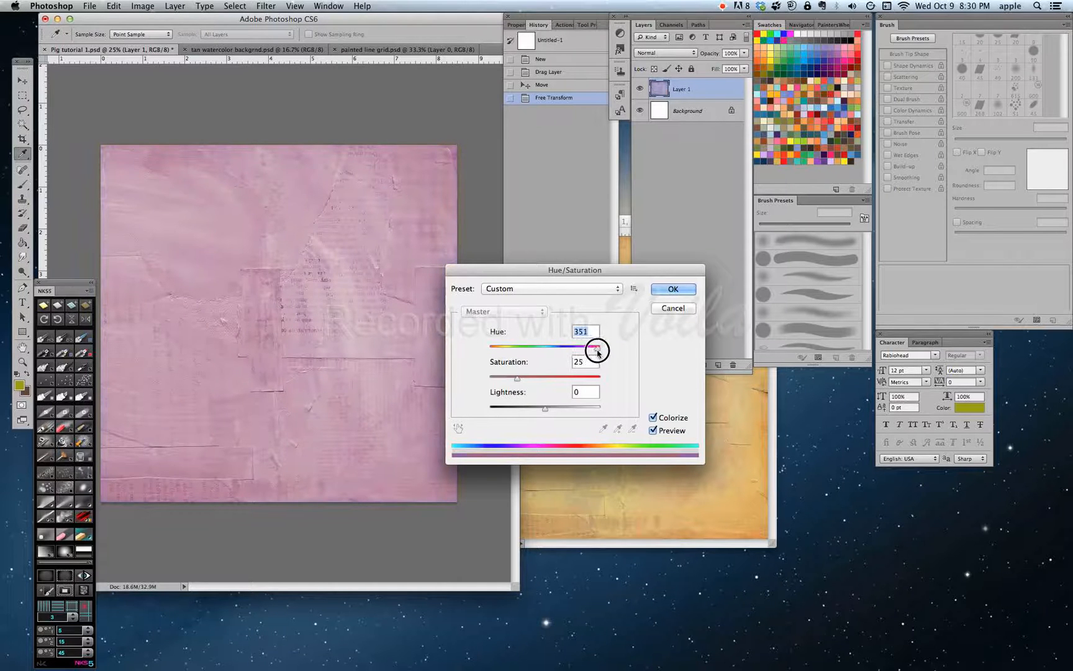
drag(596, 350, 493, 350)
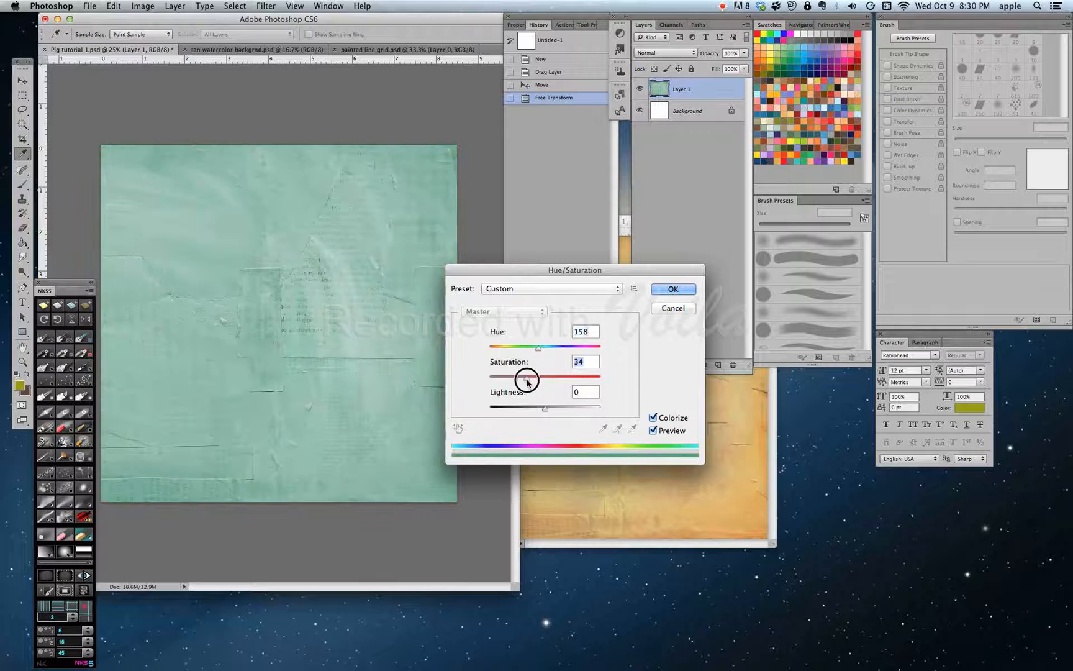
drag(527, 346, 572, 346)
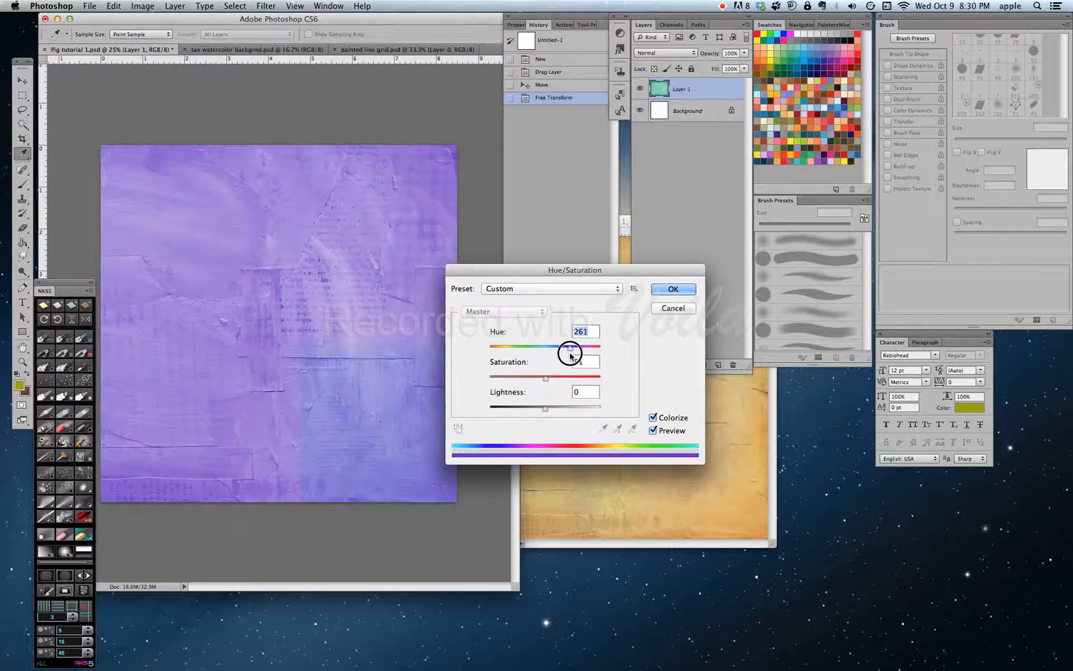
drag(570, 350, 558, 355)
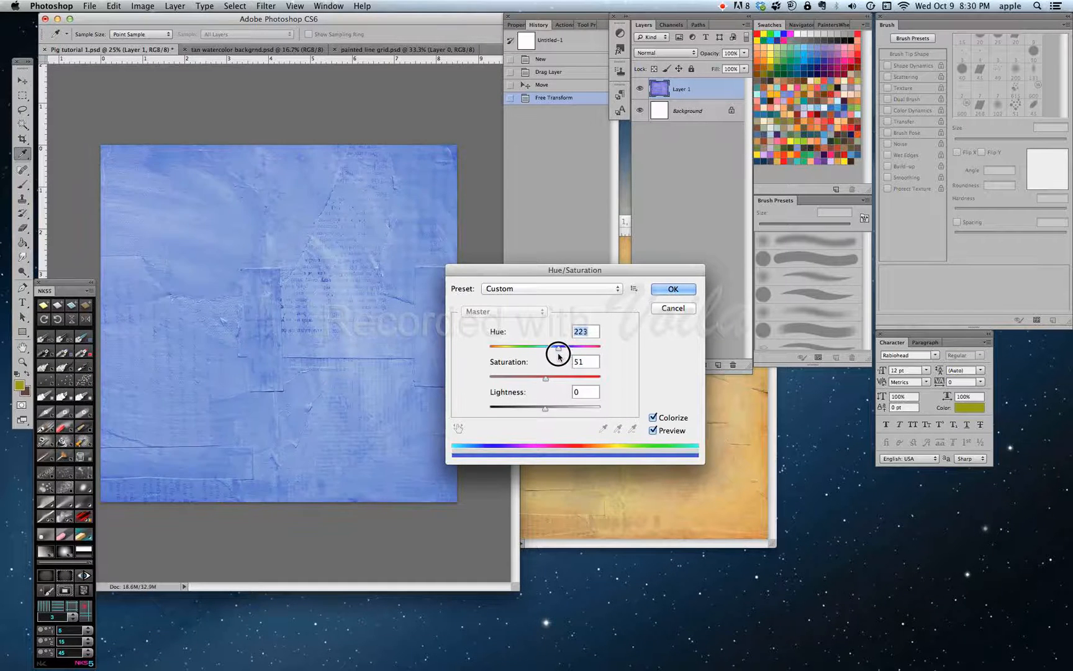
drag(559, 350, 553, 351)
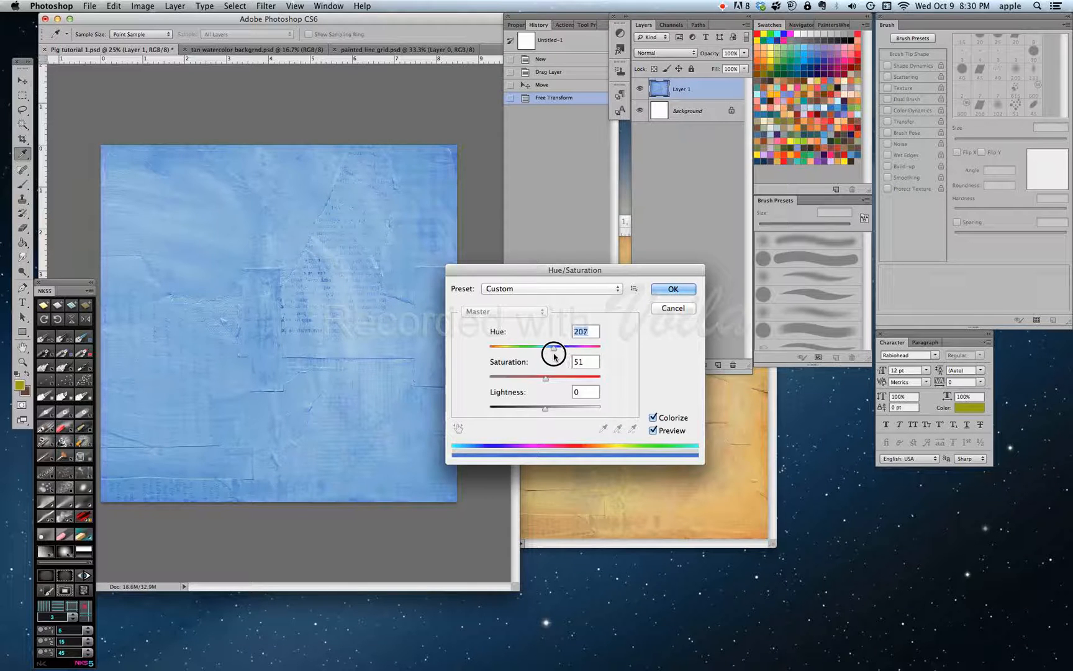
drag(555, 347, 552, 347)
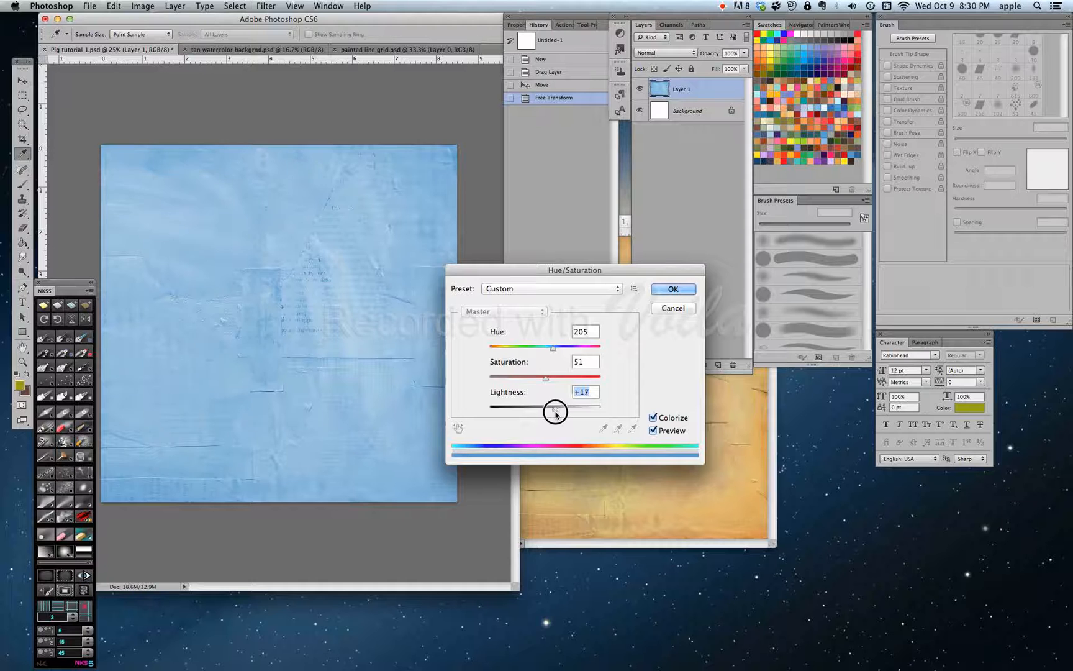
click(672, 288)
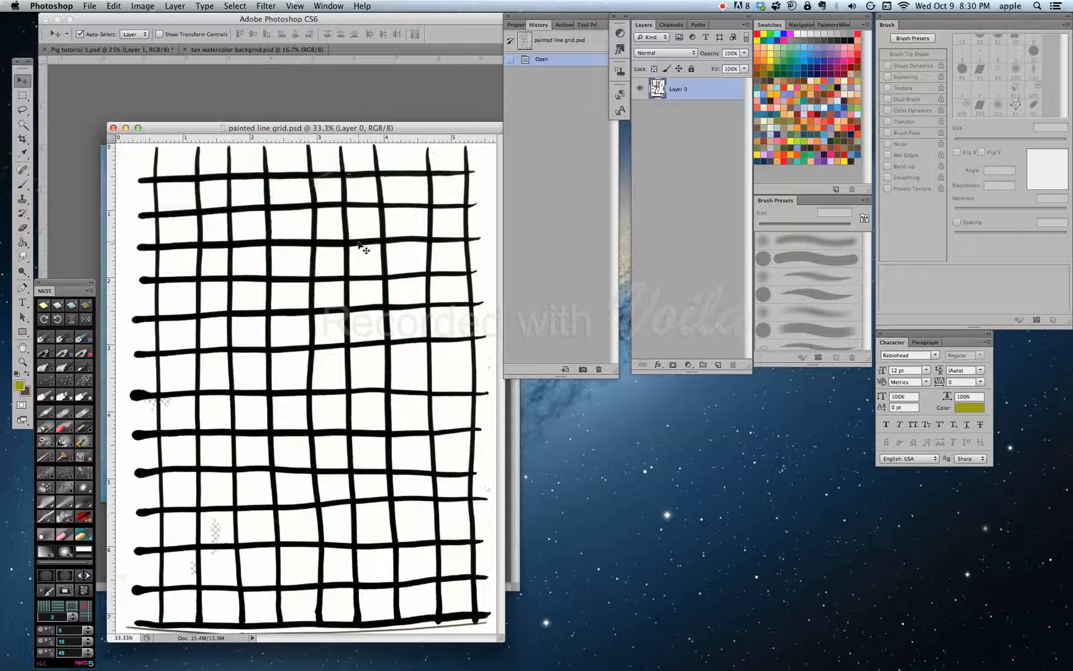
mouse_move(507, 295)
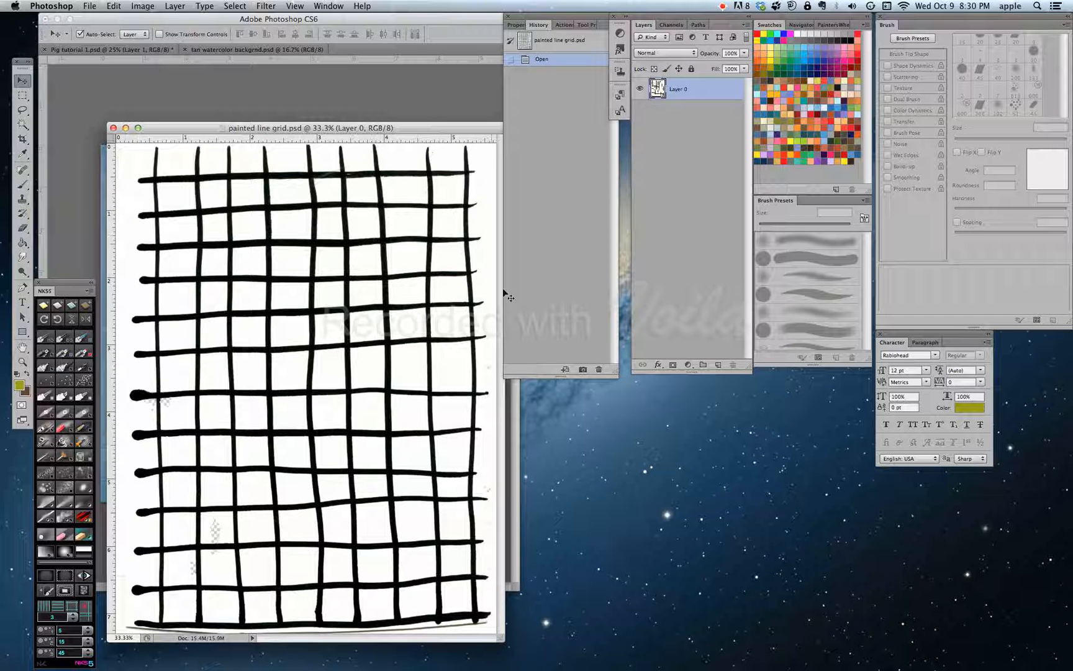
Step: Apply Levels to the painted grid with input black 12 and white 250
click(142, 6)
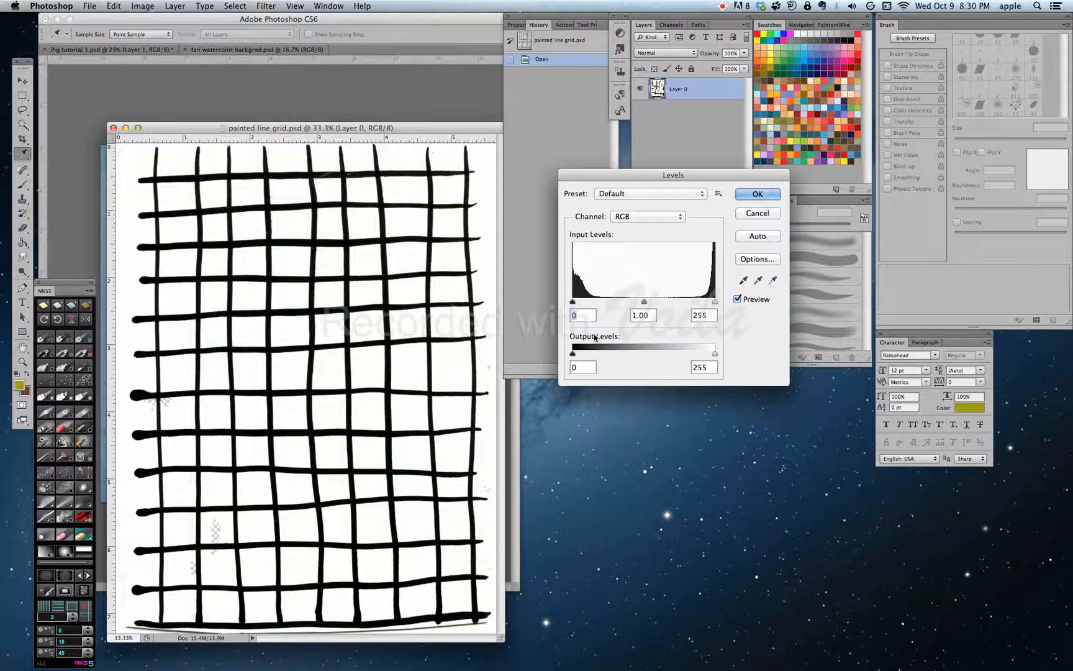
drag(573, 301, 579, 301)
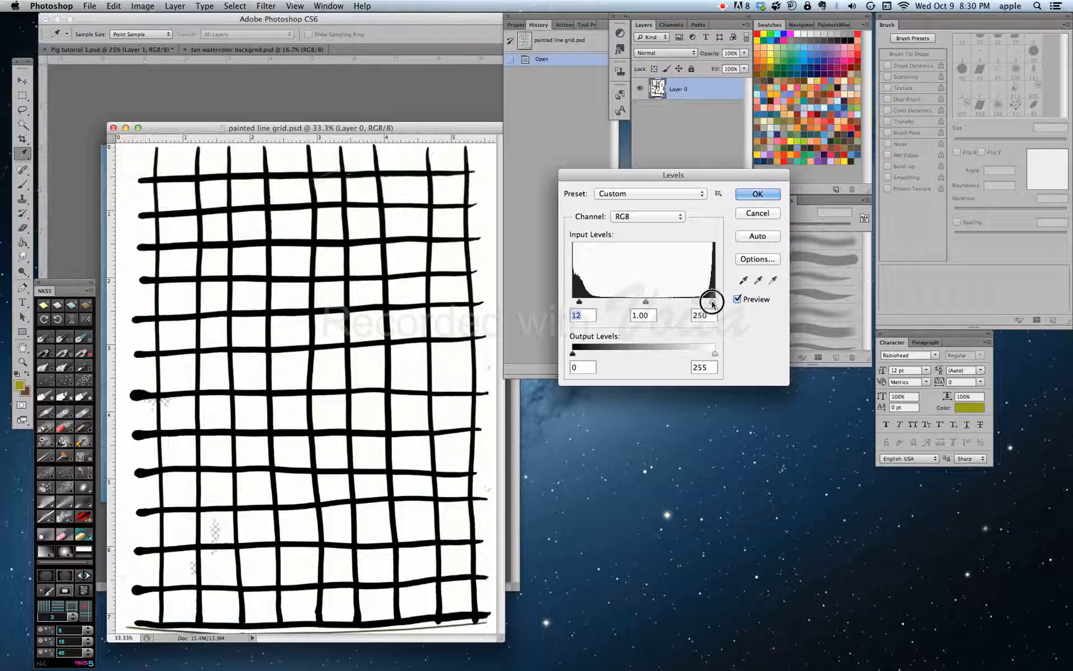
click(757, 194)
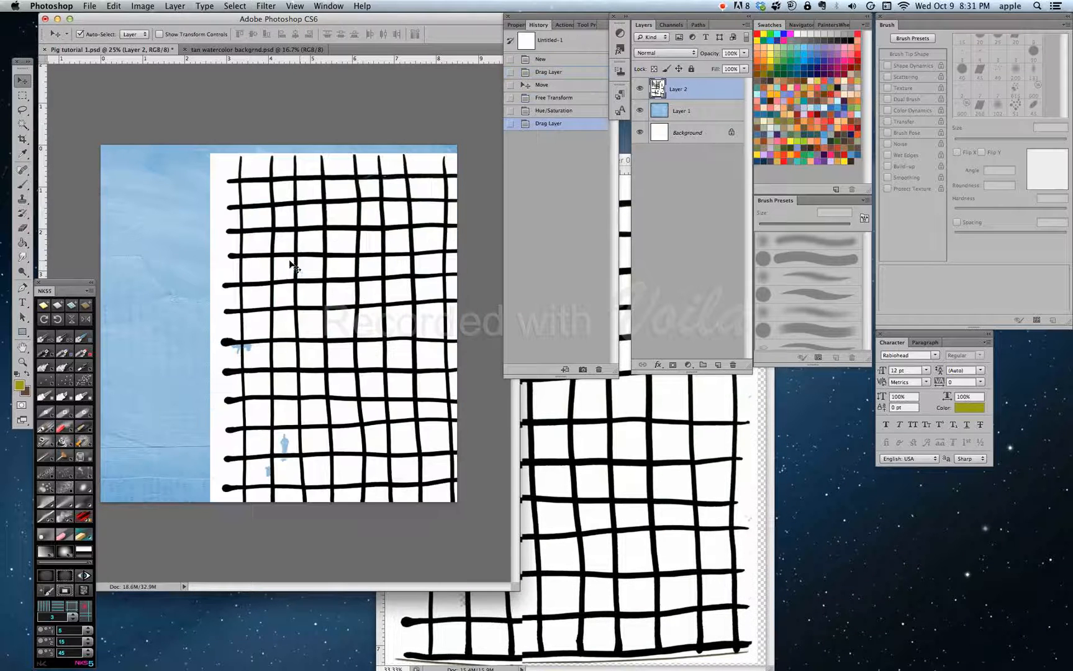
Step: Centre the painted grid layer over the blue texture in Pig tutorial
drag(291, 263, 236, 257)
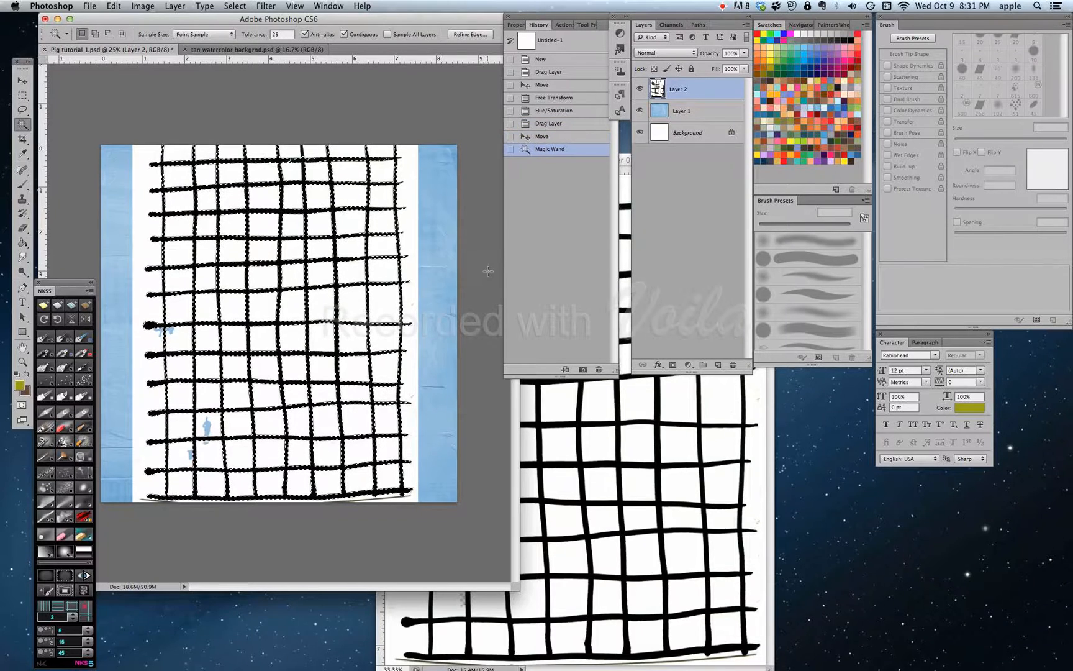
Step: Save the current grid selection as a channel named 'grid lines'
click(235, 6)
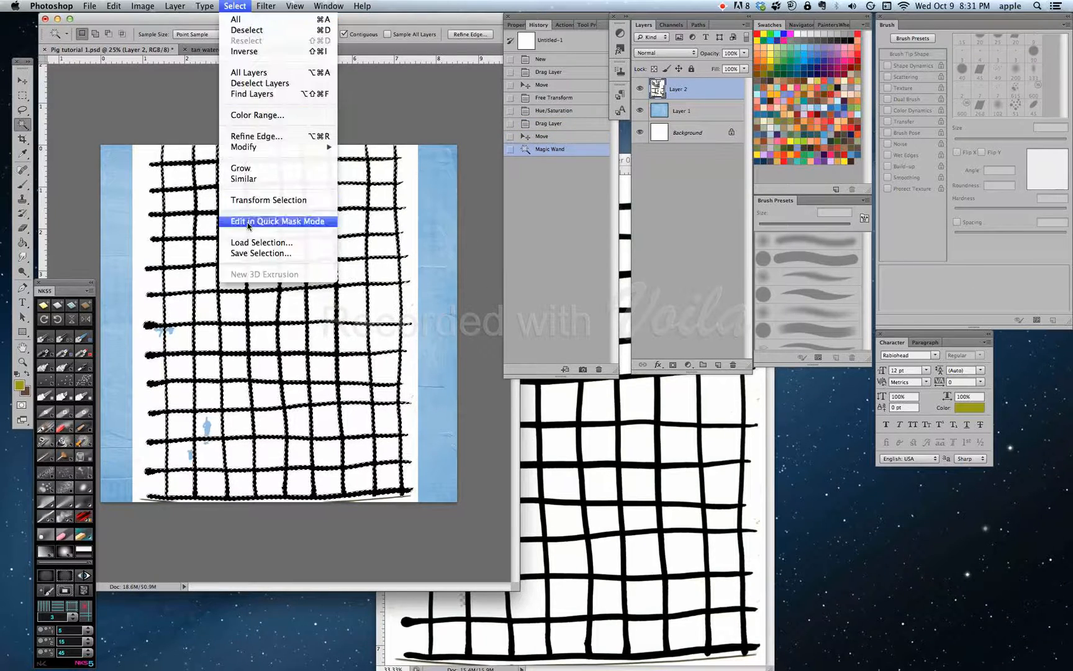
click(261, 253)
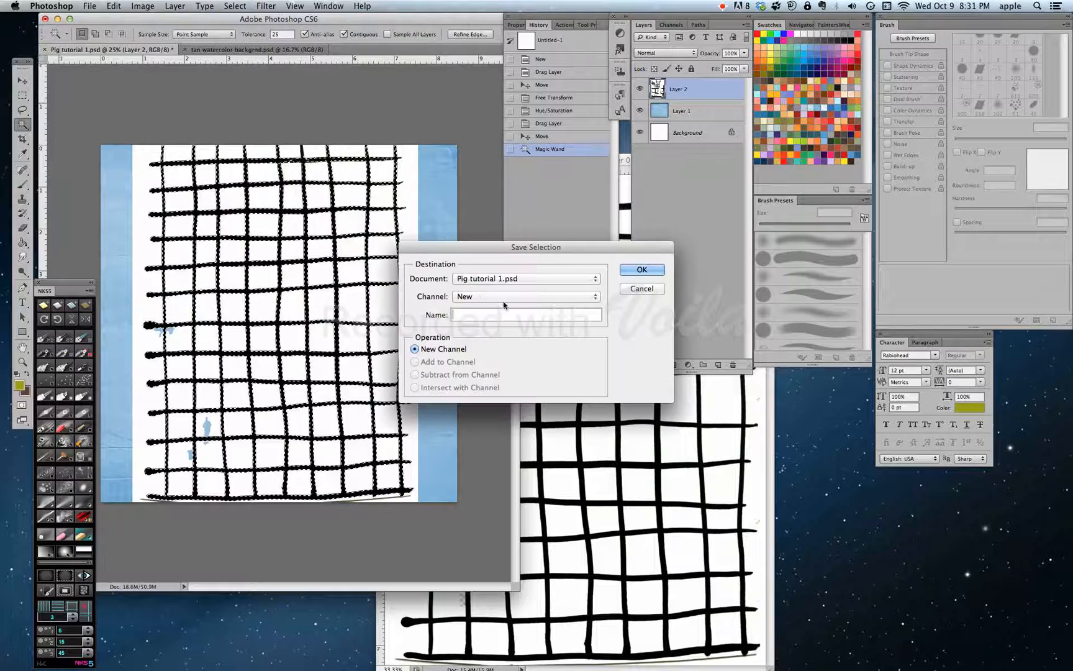
text(grid)
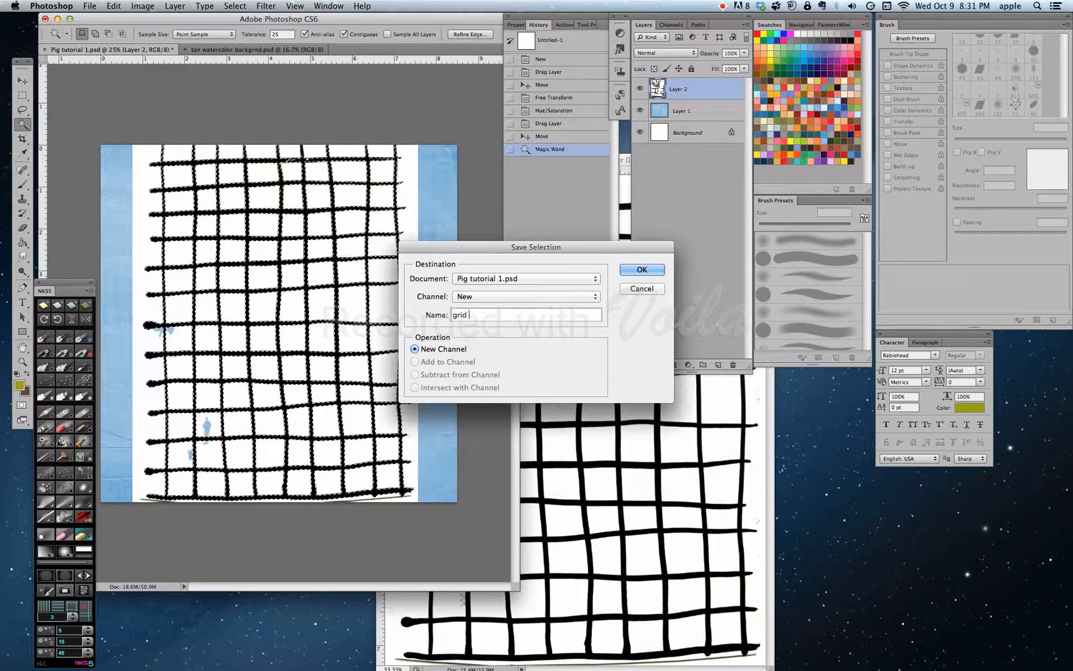
text(lines)
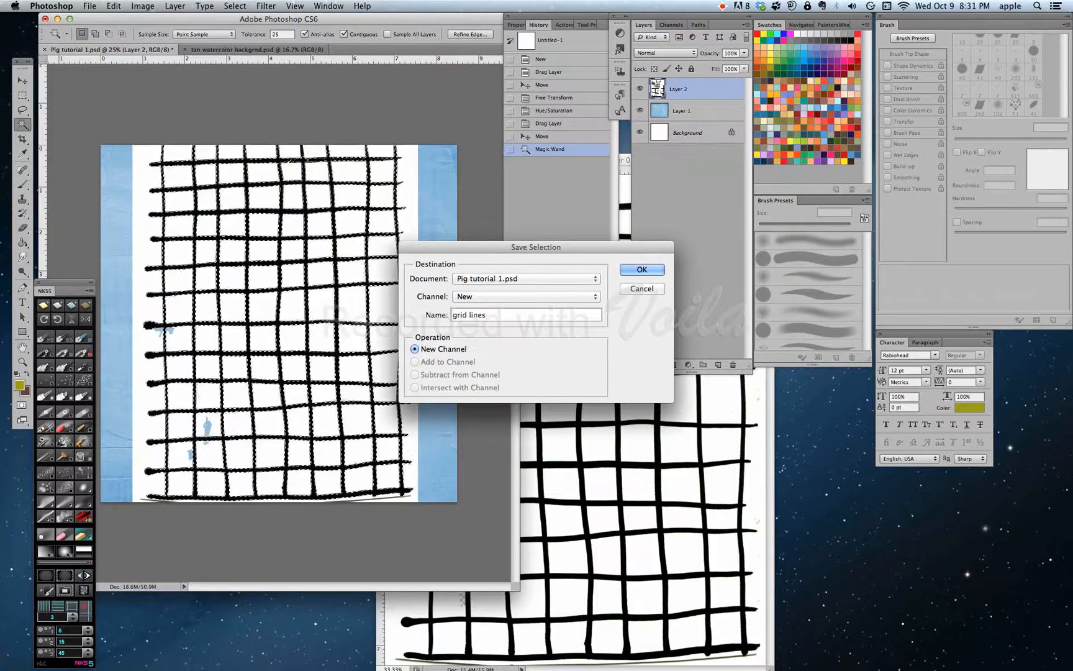
click(641, 269)
text(grid)
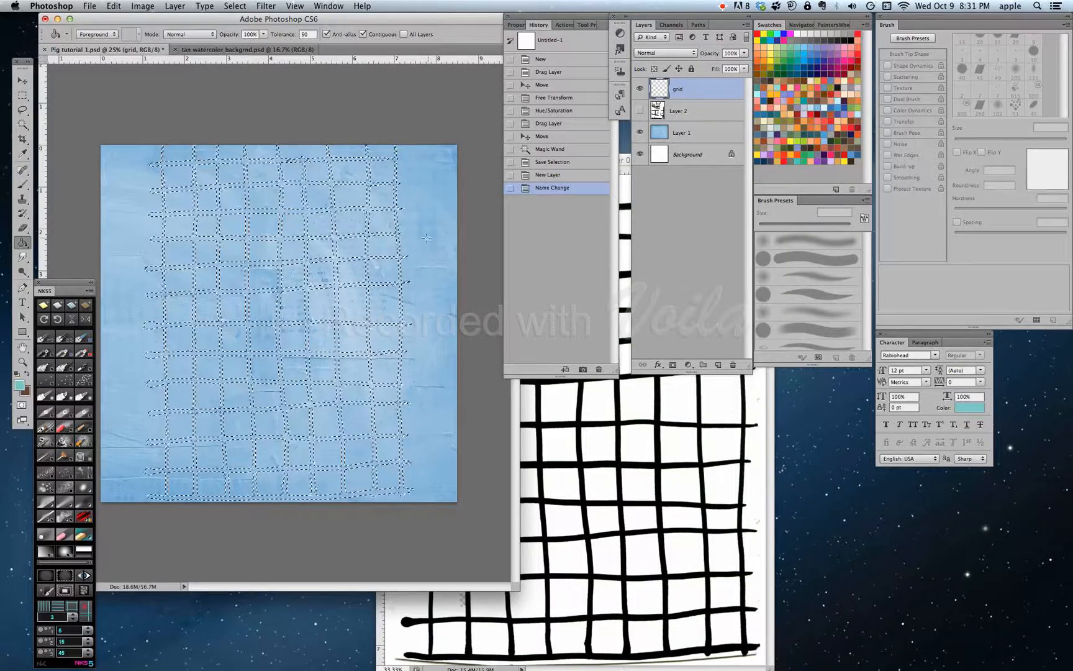
Step: Fill the grid line selection on the grid layer with mint green using the Paint Bucket
click(293, 367)
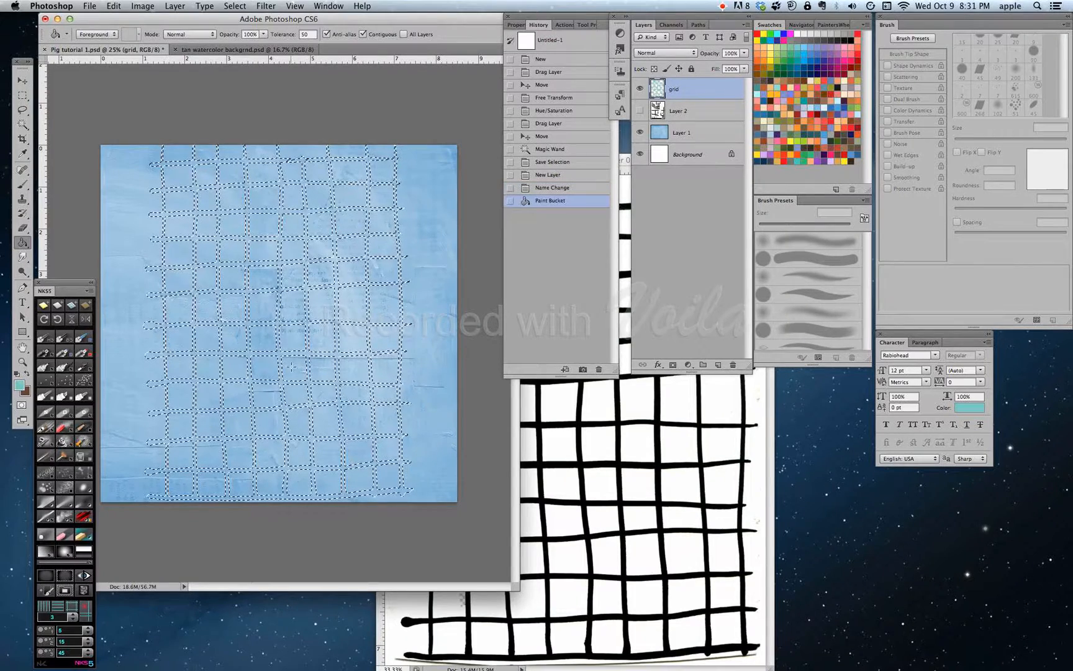
click(293, 370)
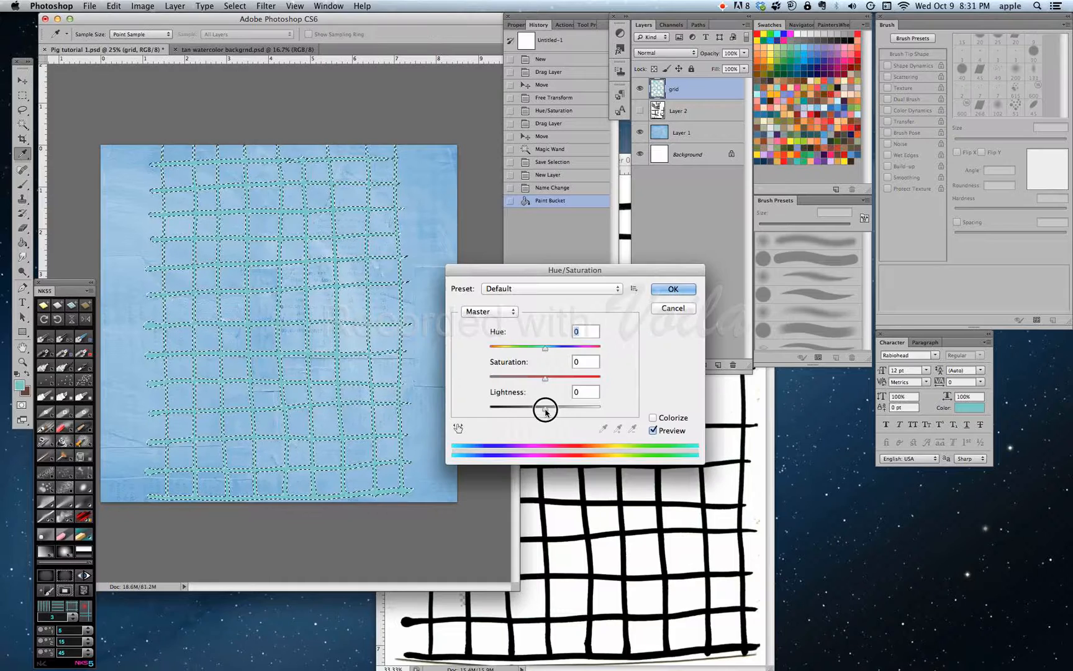
Step: Apply Hue/Saturation to the grid lines with Lightness +30 and Hue +3
drag(544, 406, 559, 406)
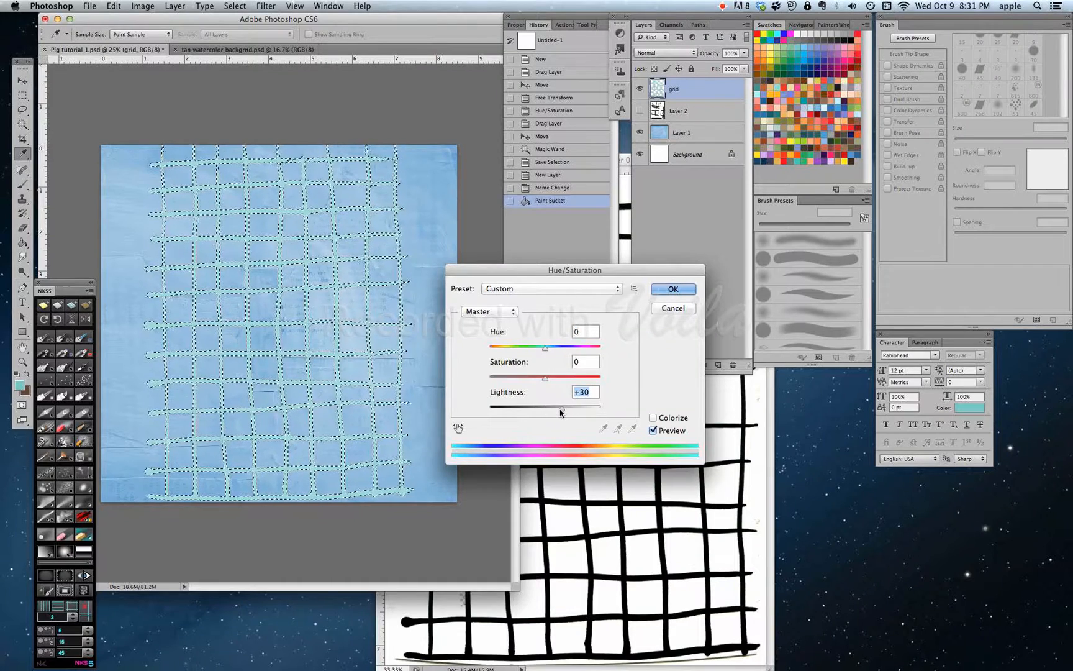
drag(545, 347, 538, 347)
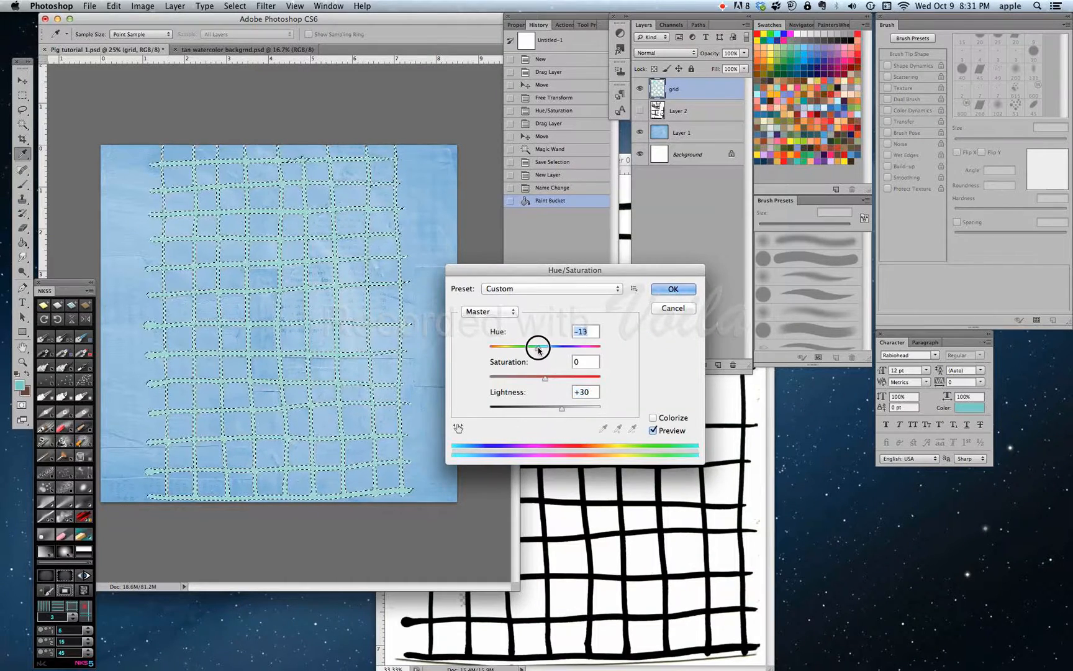
drag(538, 347, 548, 346)
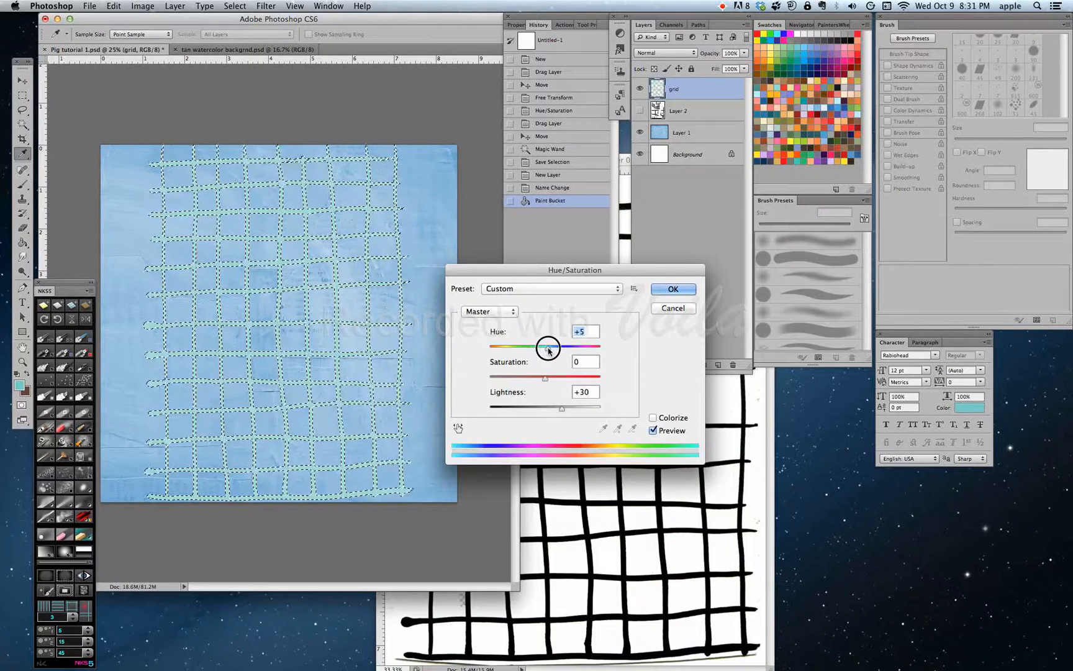
drag(549, 347, 542, 347)
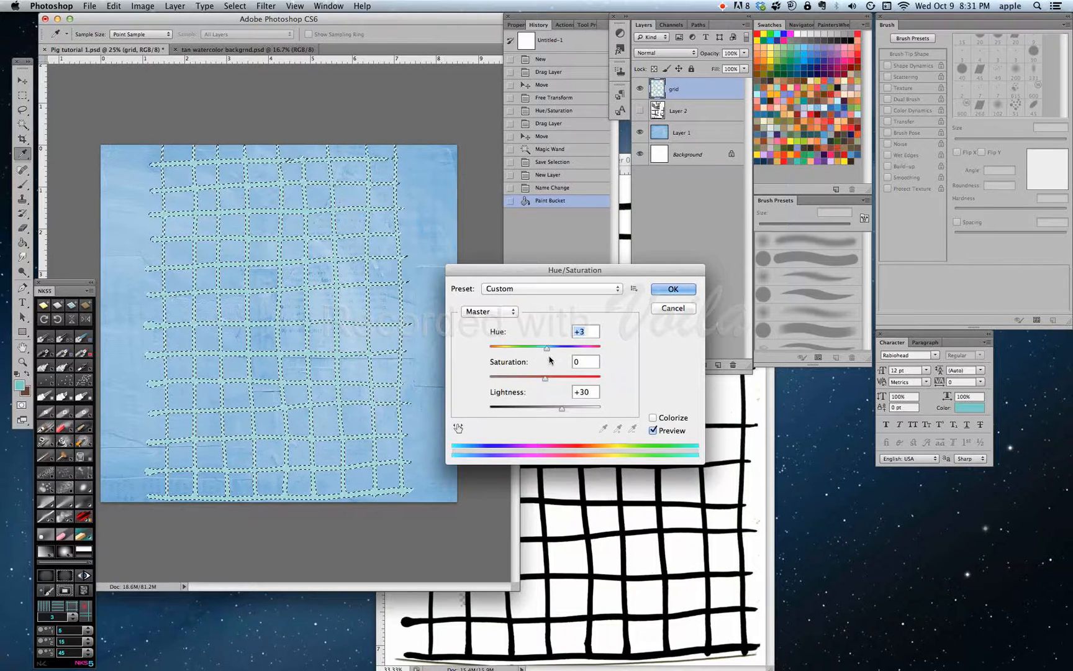
click(671, 289)
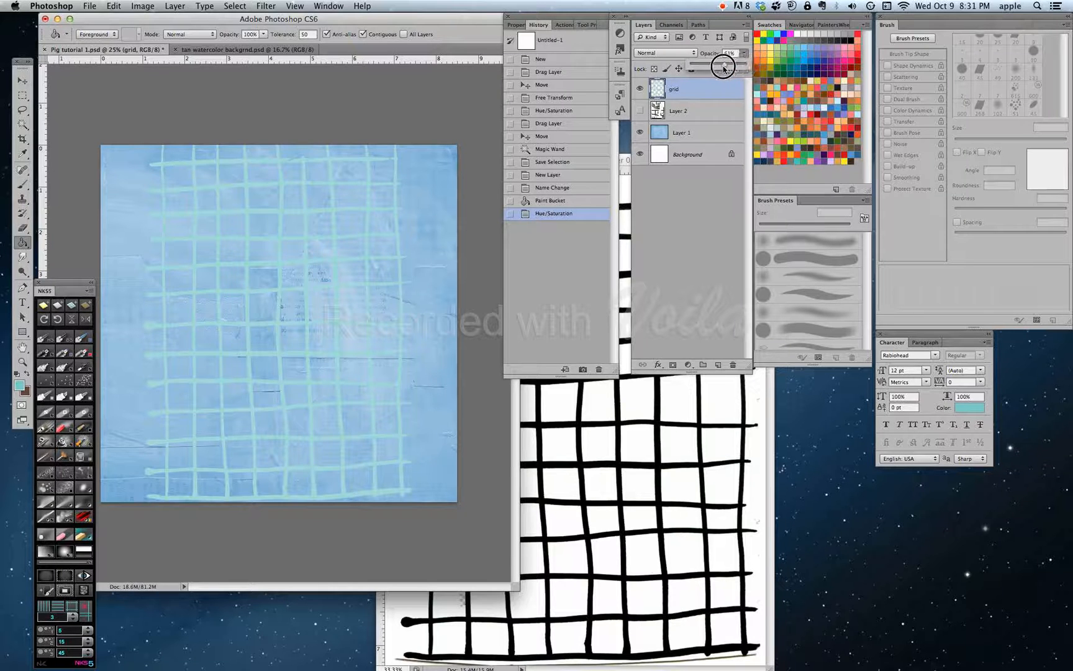
Step: Lower the mint grid layer's opacity to 62%
drag(723, 69, 727, 68)
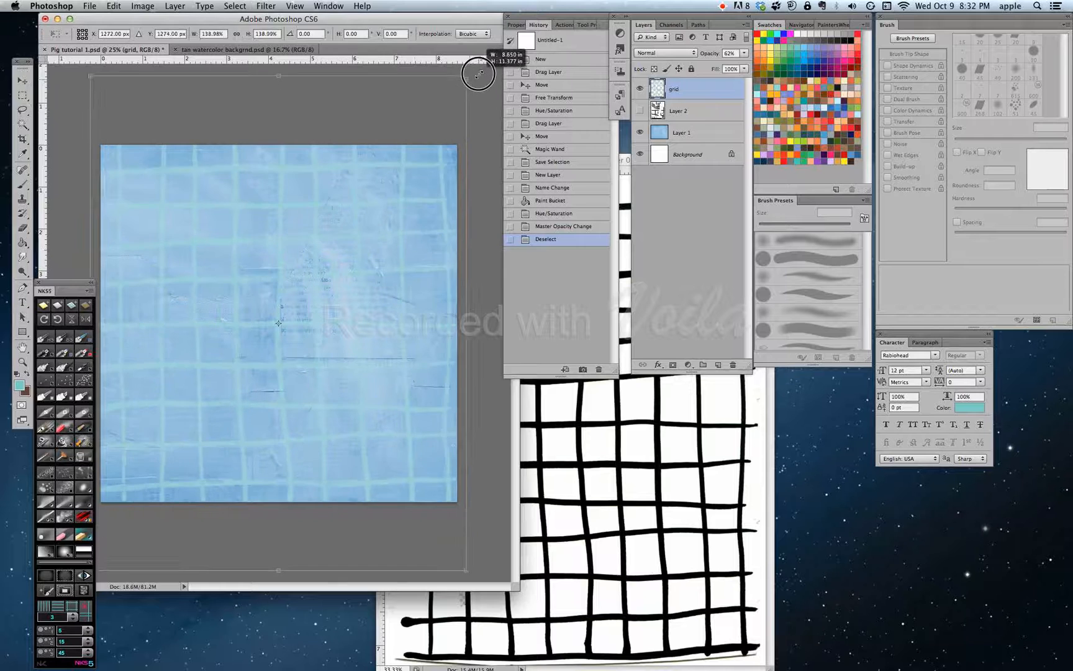
Step: Scale the grid to about 143% and reposition it across the whole canvas
drag(479, 74, 471, 83)
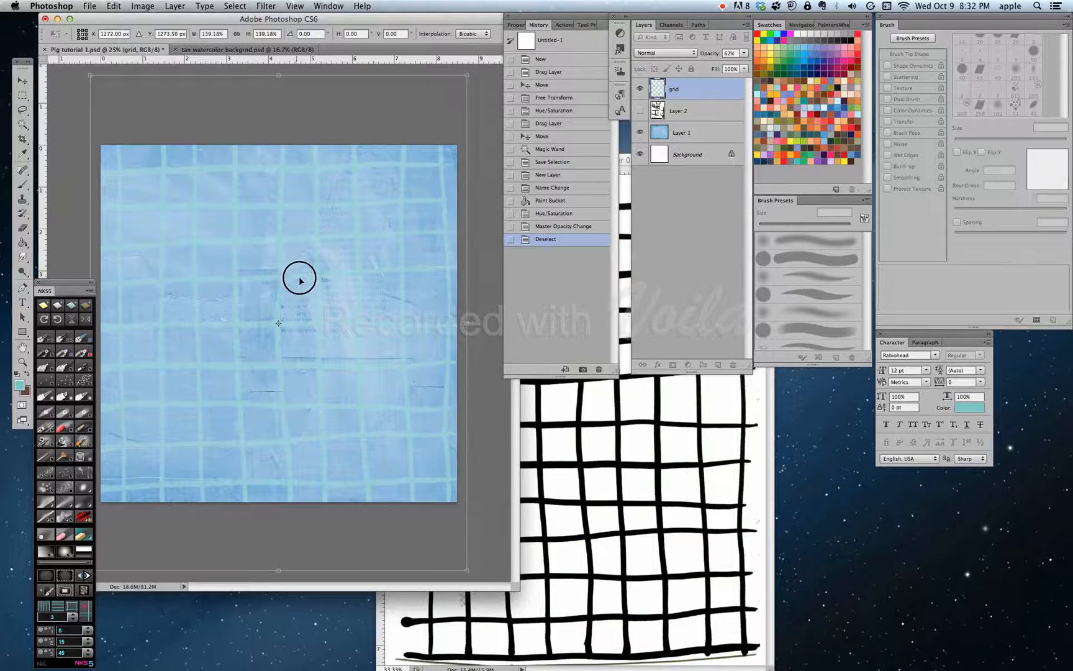
drag(299, 279, 292, 276)
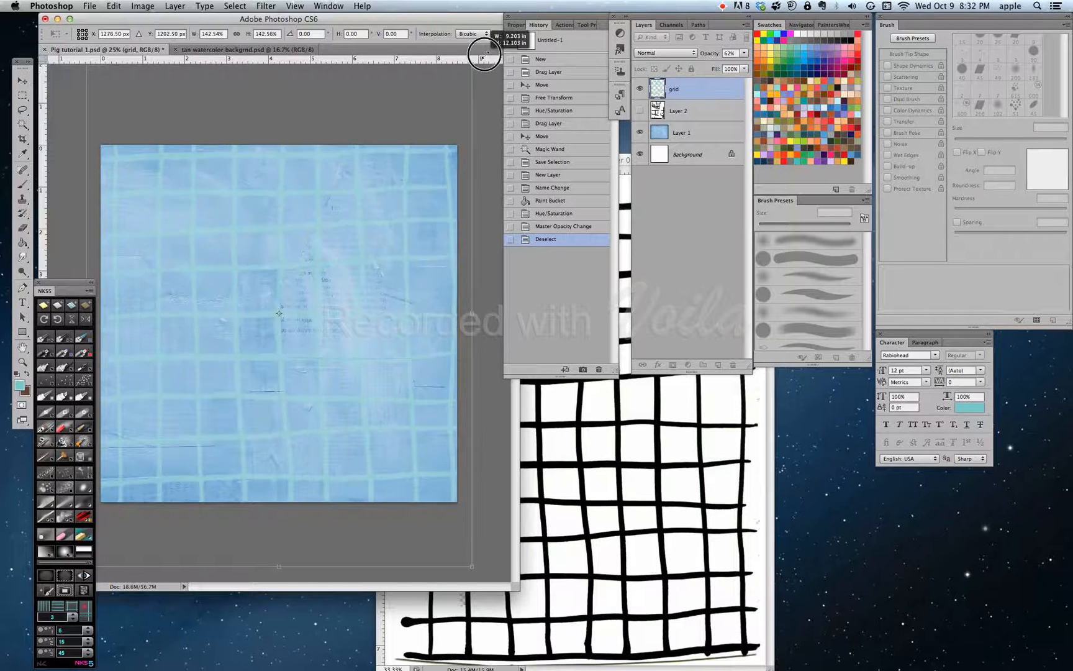
drag(483, 56, 486, 304)
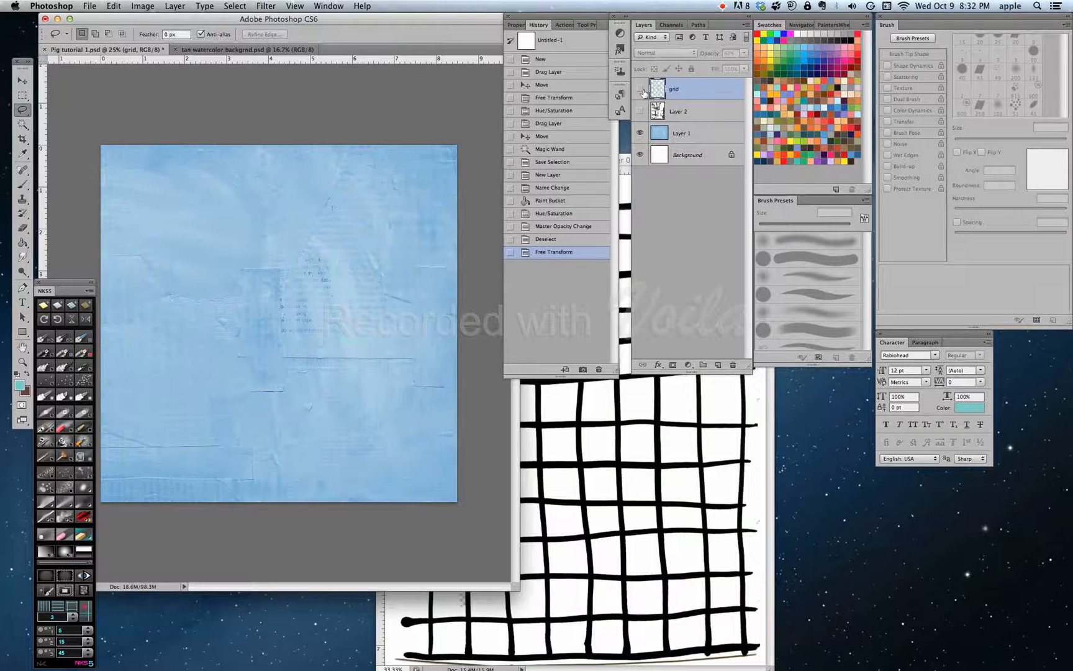
Step: Close painted line grid.psd, discarding its changes
click(640, 89)
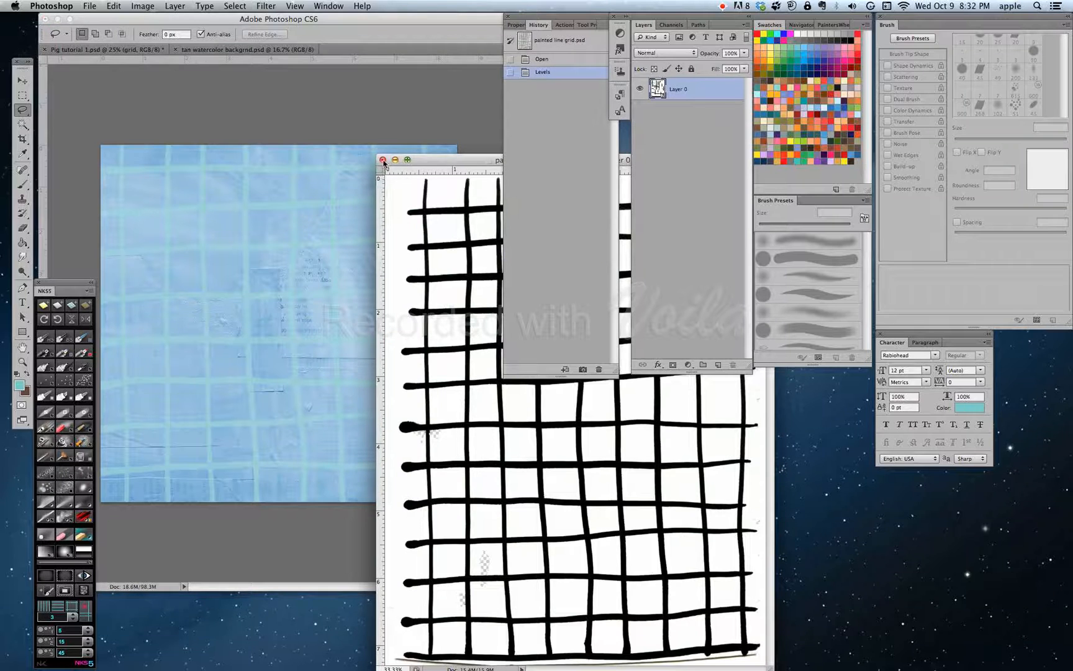
click(383, 160)
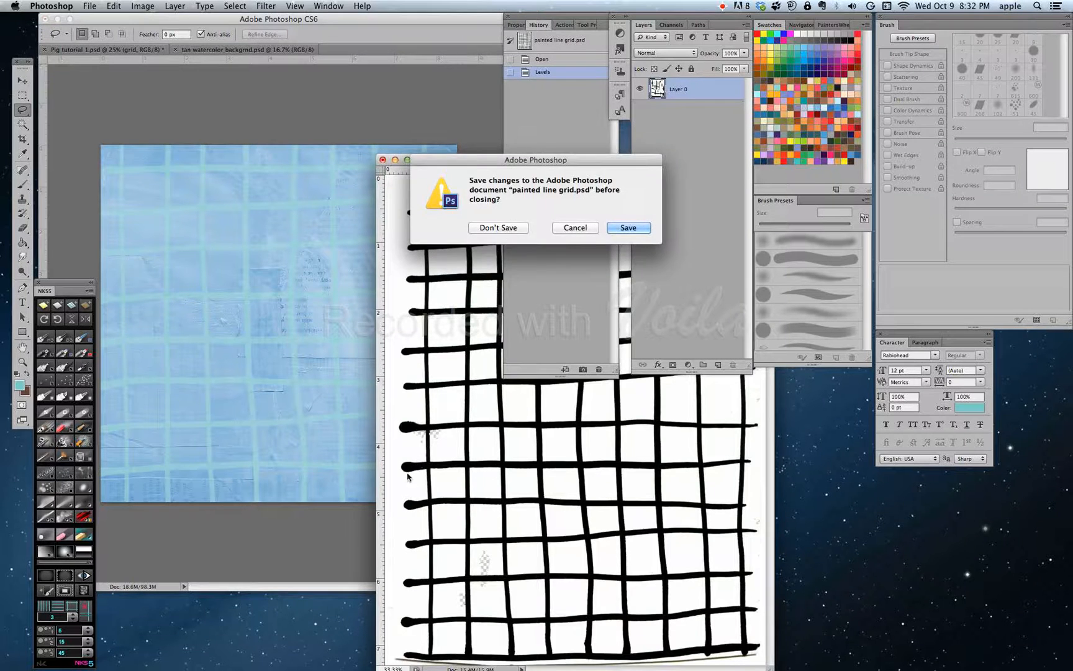
click(498, 228)
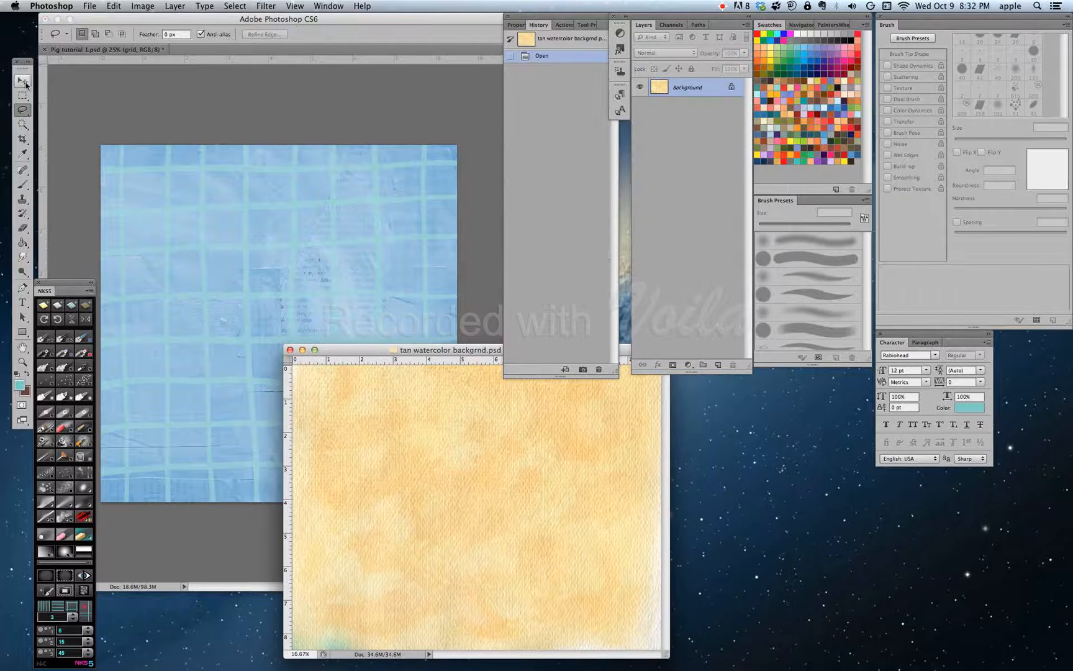
Step: With the Move tool, drag the tan watercolor image onto the Pig tutorial 1 canvas as a new layer
click(21, 80)
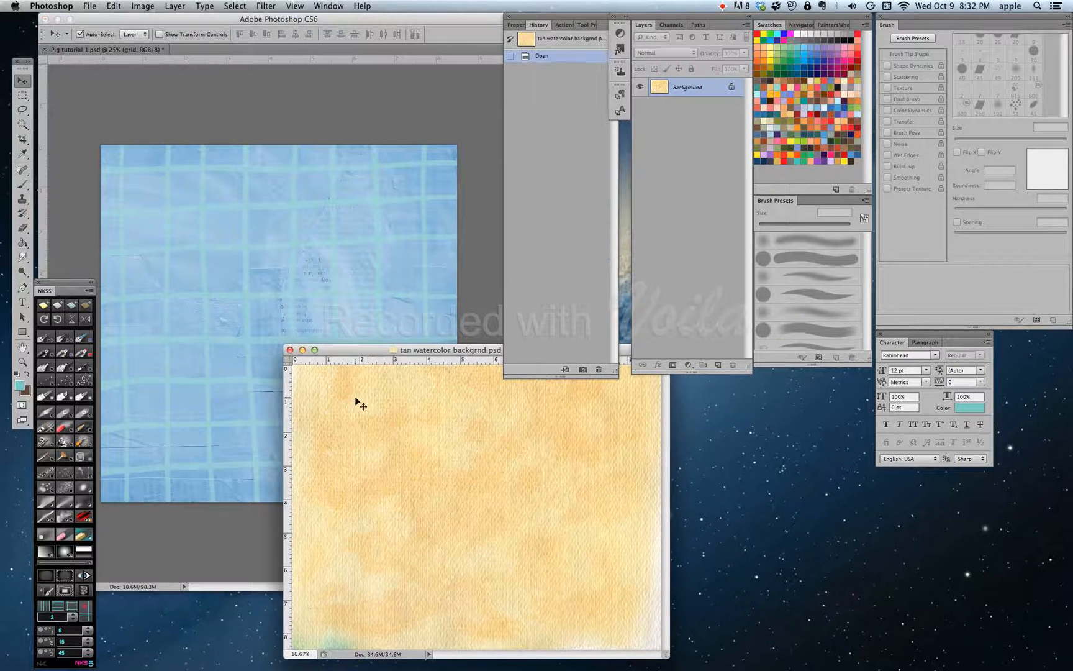
mouse_move(363, 367)
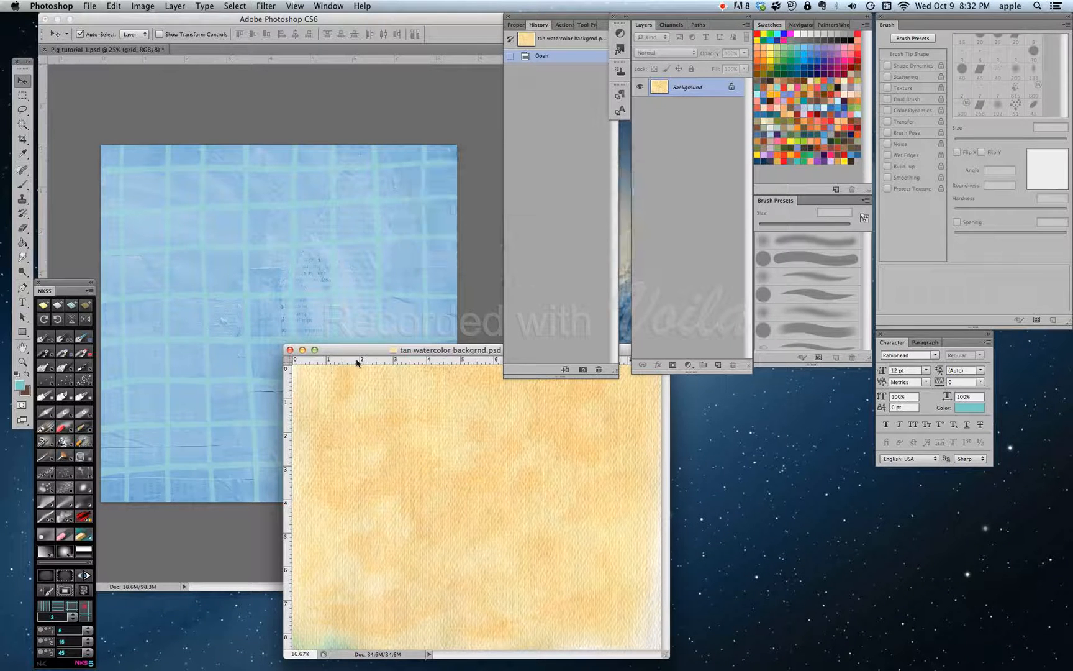
drag(451, 350, 336, 351)
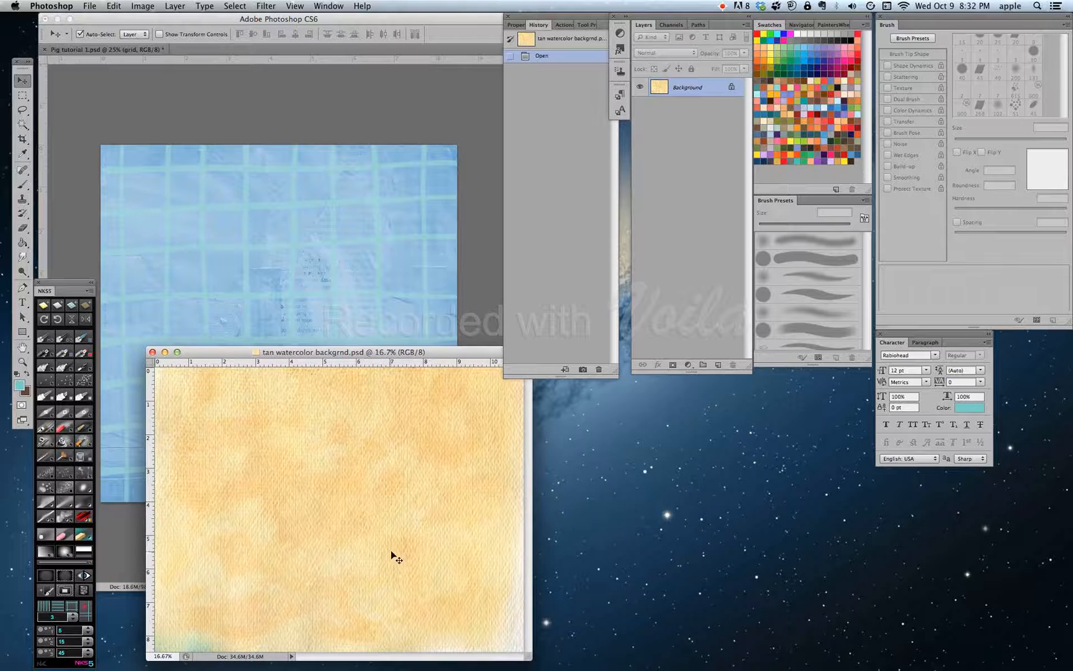
drag(335, 352, 486, 363)
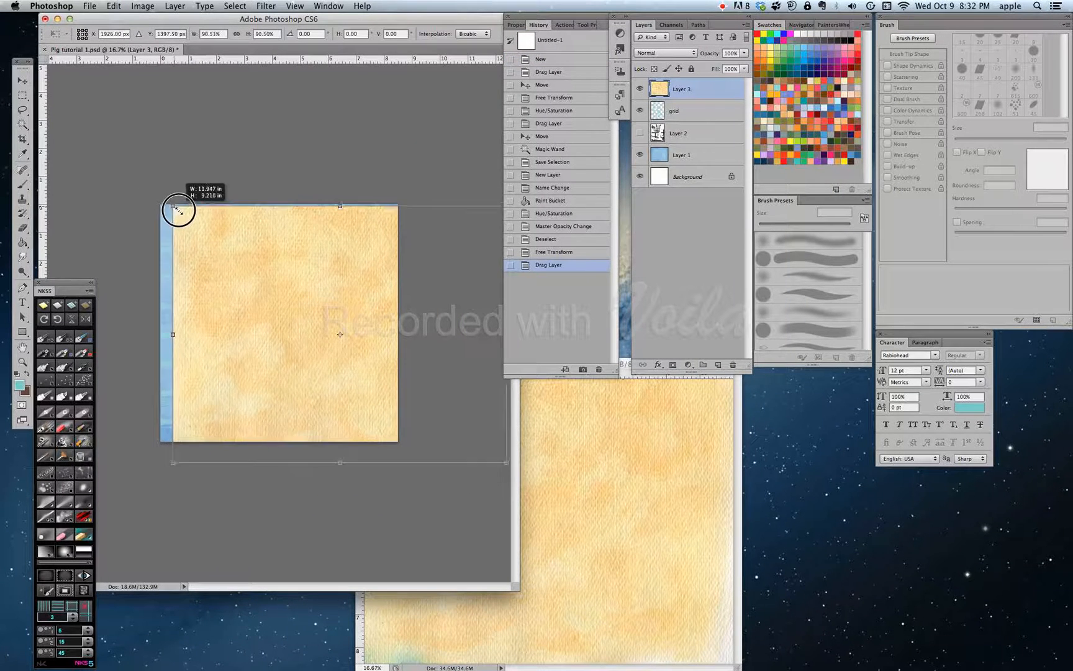
Step: Shrink the watercolor Layer 3 to about 90% and align it over the square canvas
drag(178, 210, 219, 282)
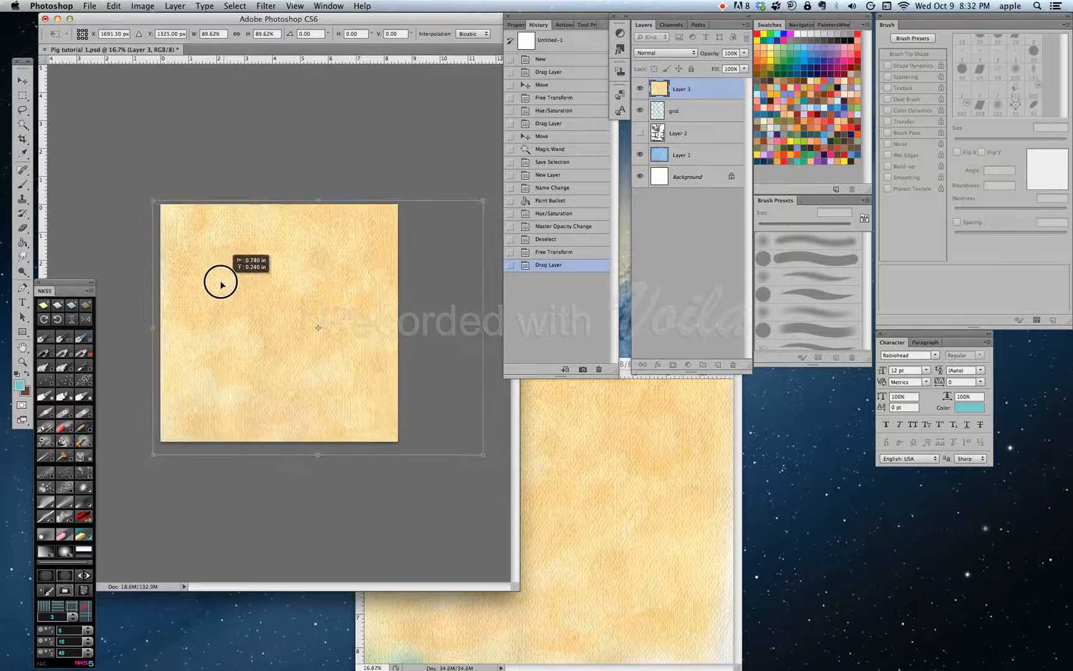
drag(221, 282, 214, 293)
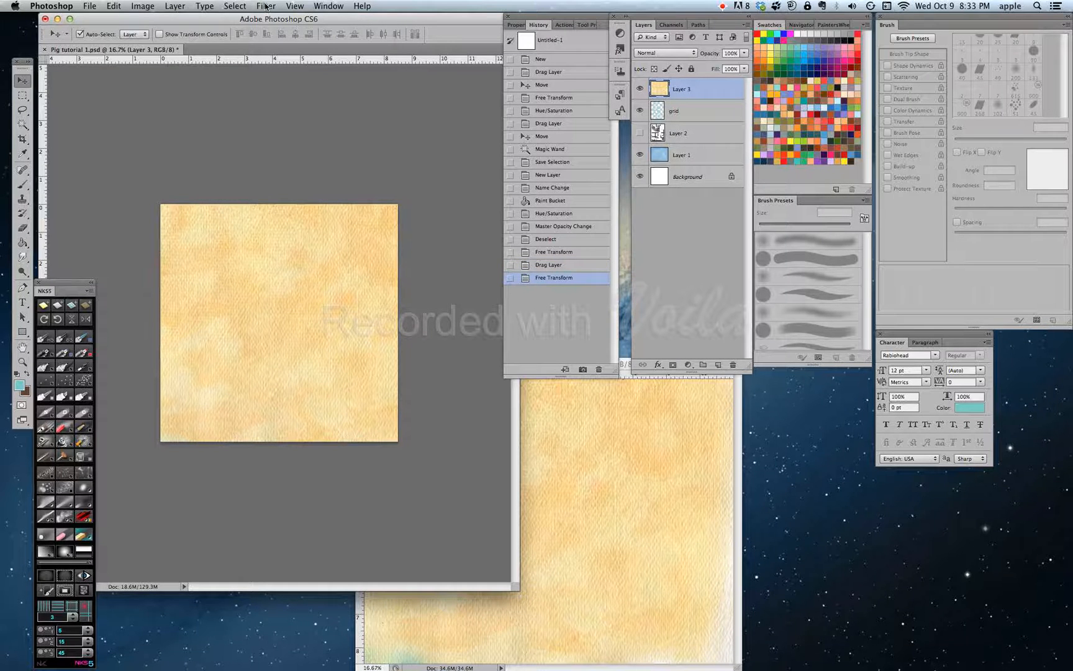
Step: Apply Filter > Other > High Pass with a 48.7-pixel radius to the watercolor layer
click(265, 6)
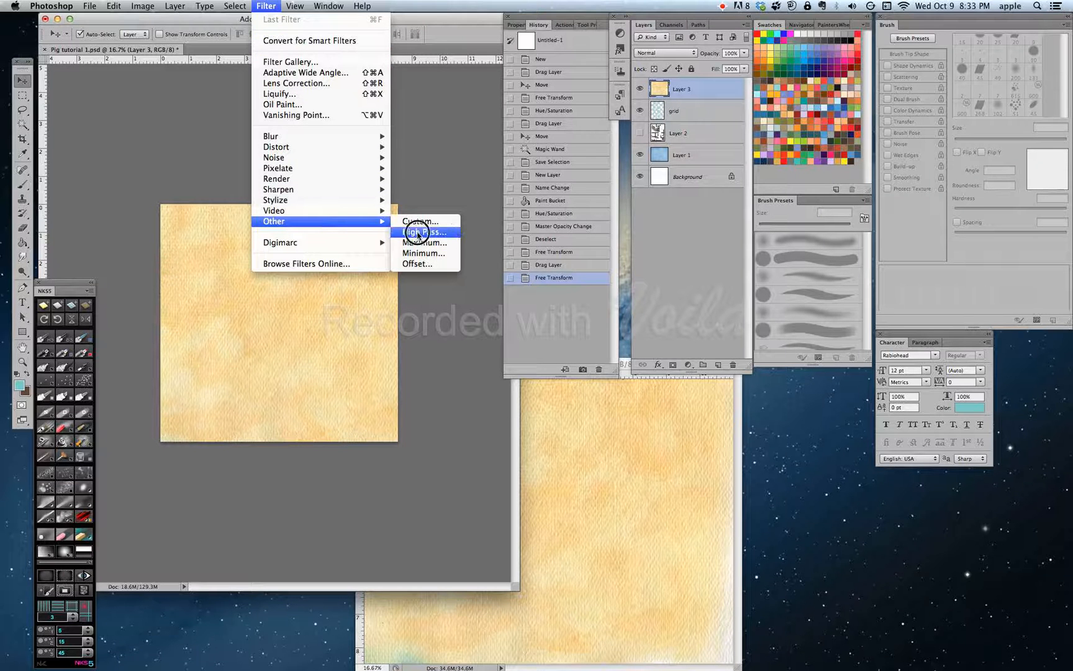
click(423, 233)
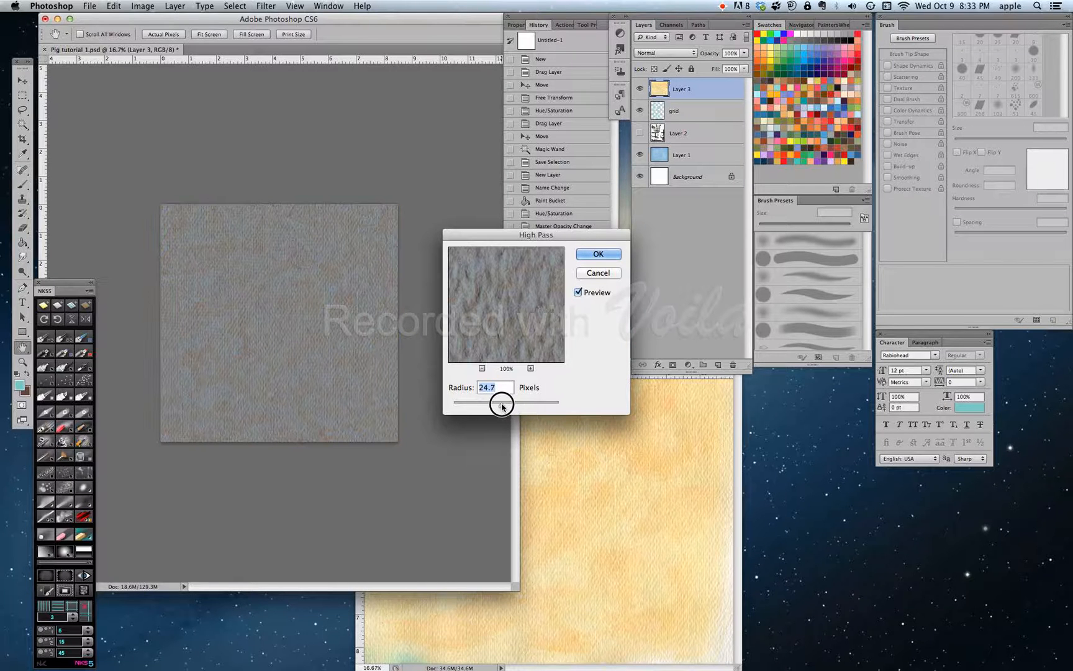
drag(502, 403, 512, 402)
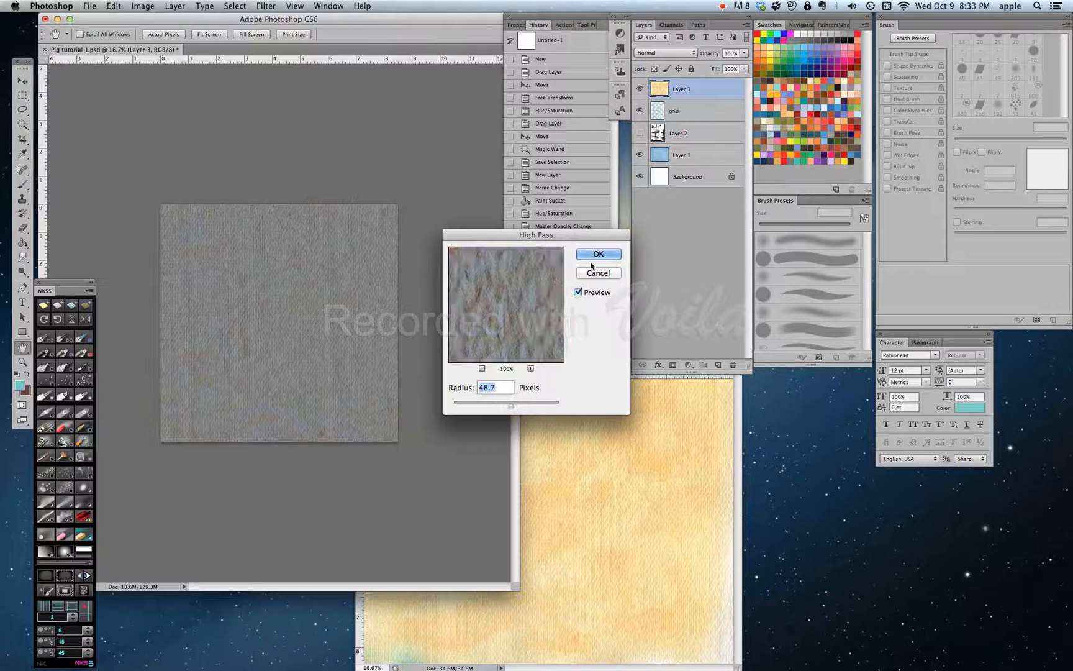
click(597, 254)
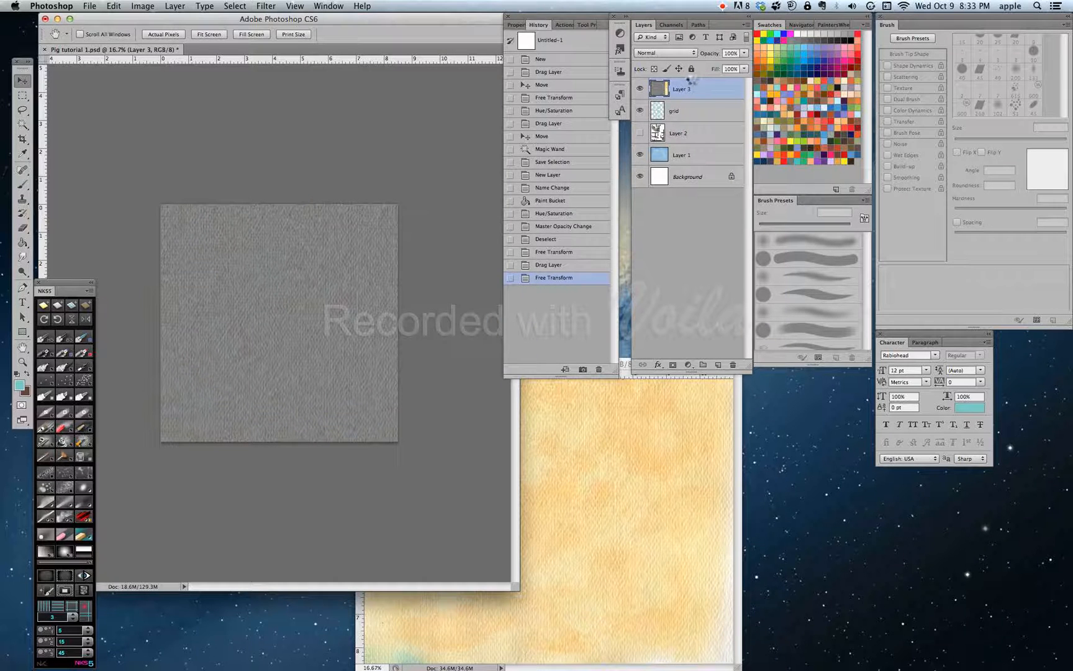
Step: Set Layer 3 to Overlay blending at 84% opacity, then zoom out to view the collage
click(662, 53)
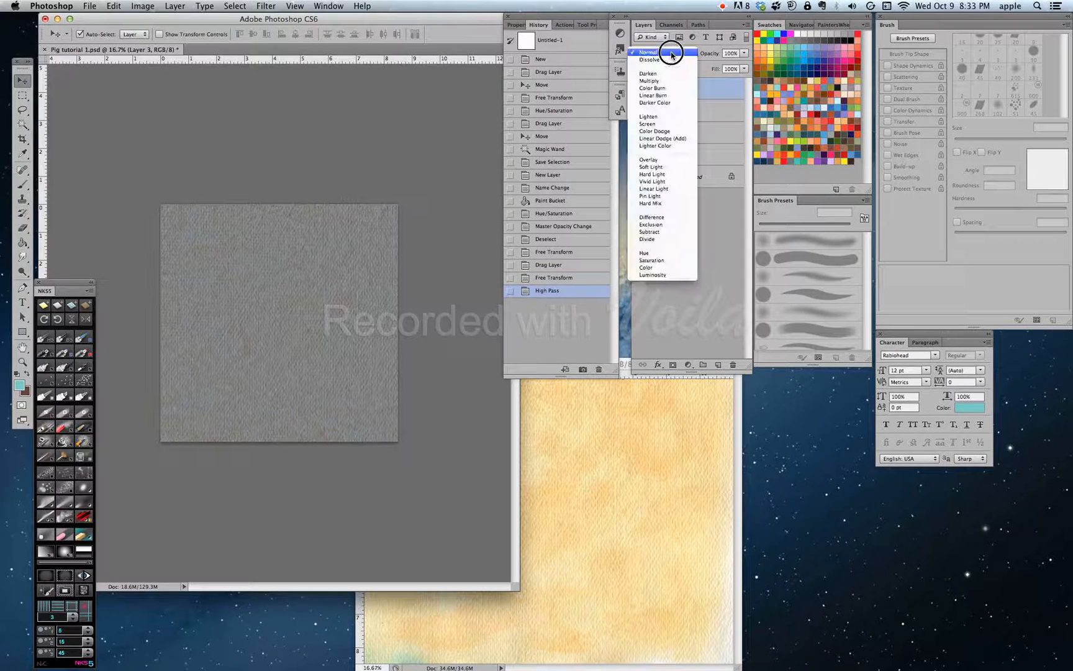
mouse_move(649, 80)
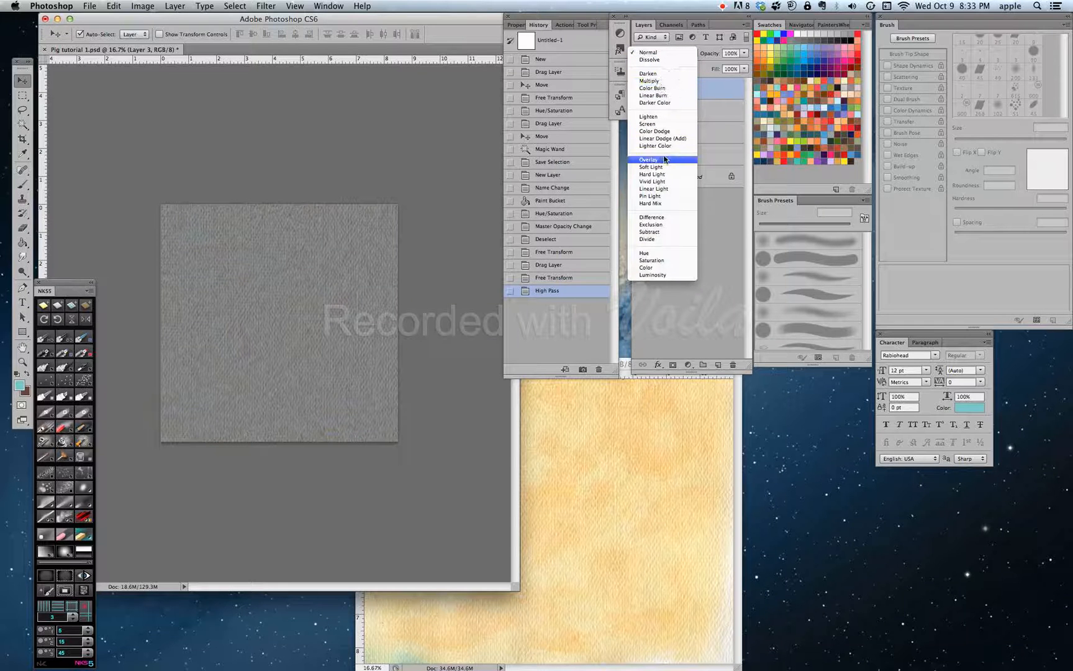
click(648, 159)
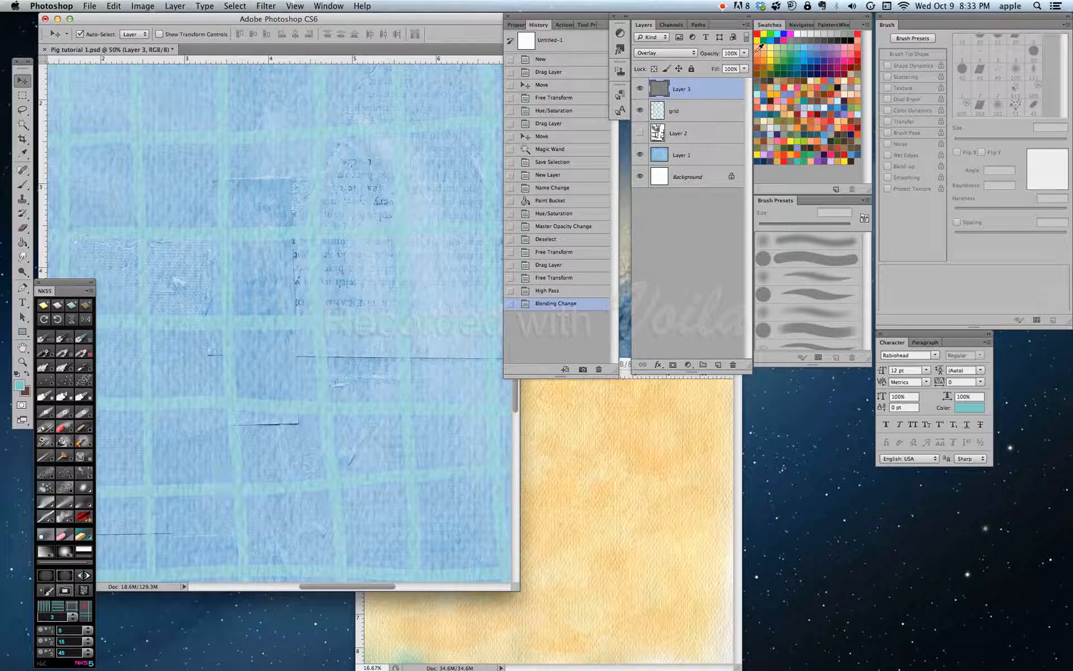
drag(745, 65, 736, 64)
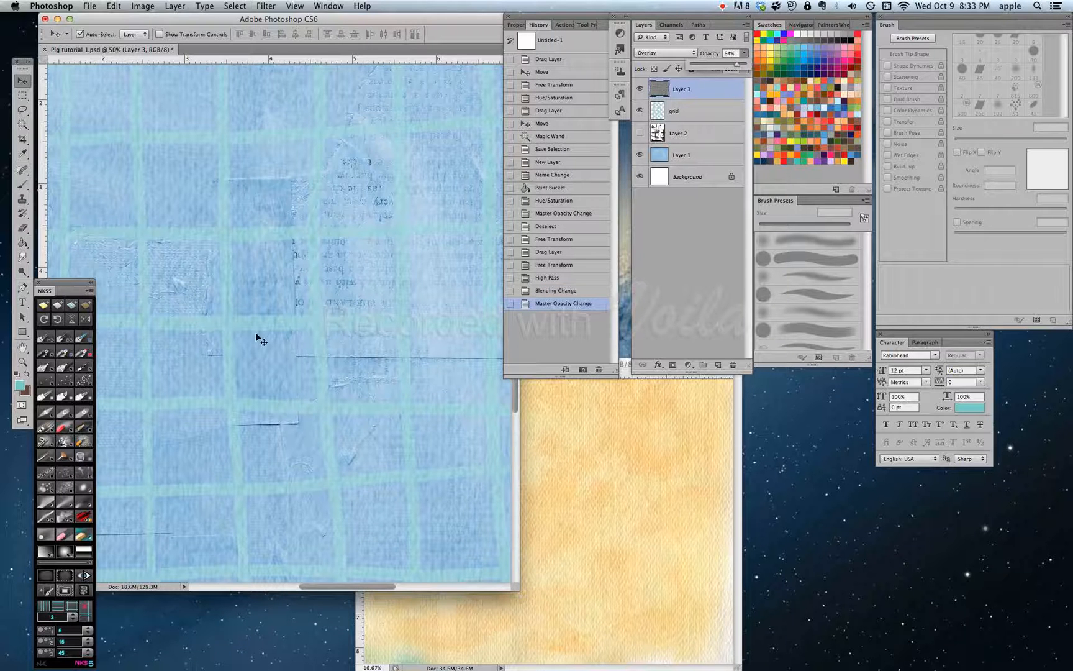
click(264, 355)
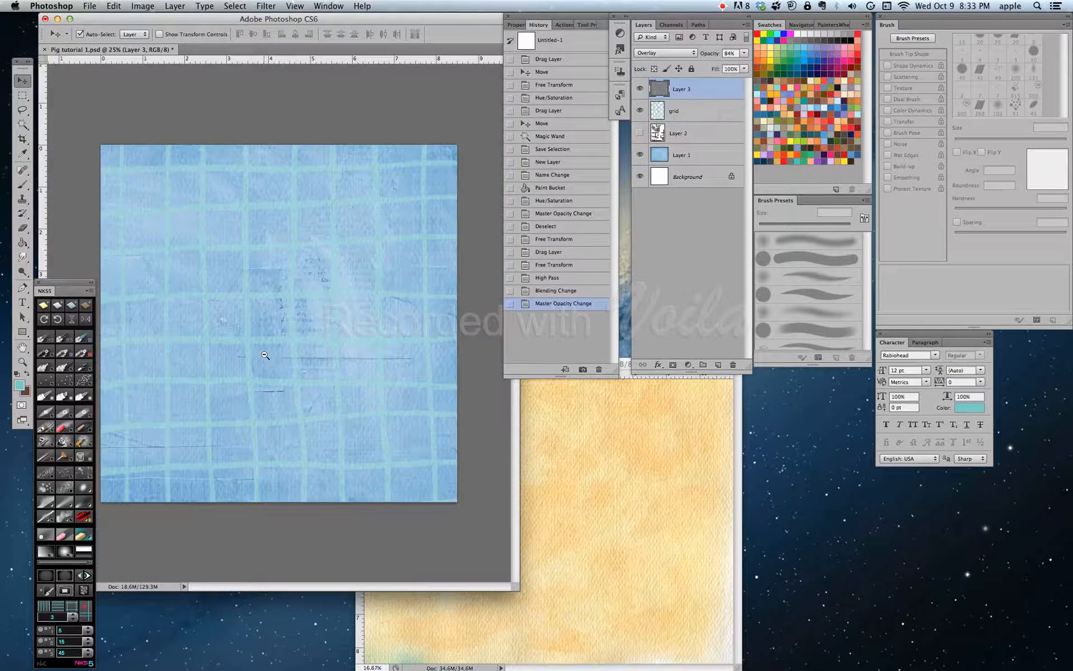